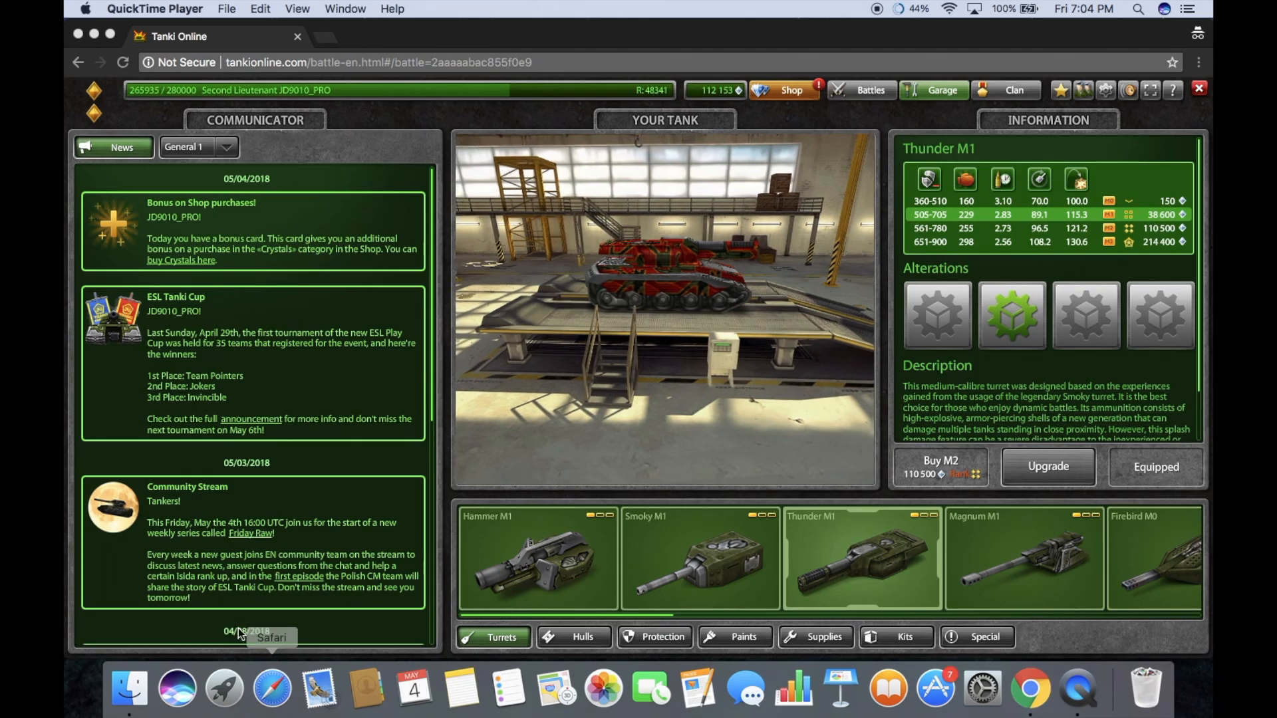
# - Bring up Launchpad's grid of installed applications over the game
pyautogui.click(222, 689)
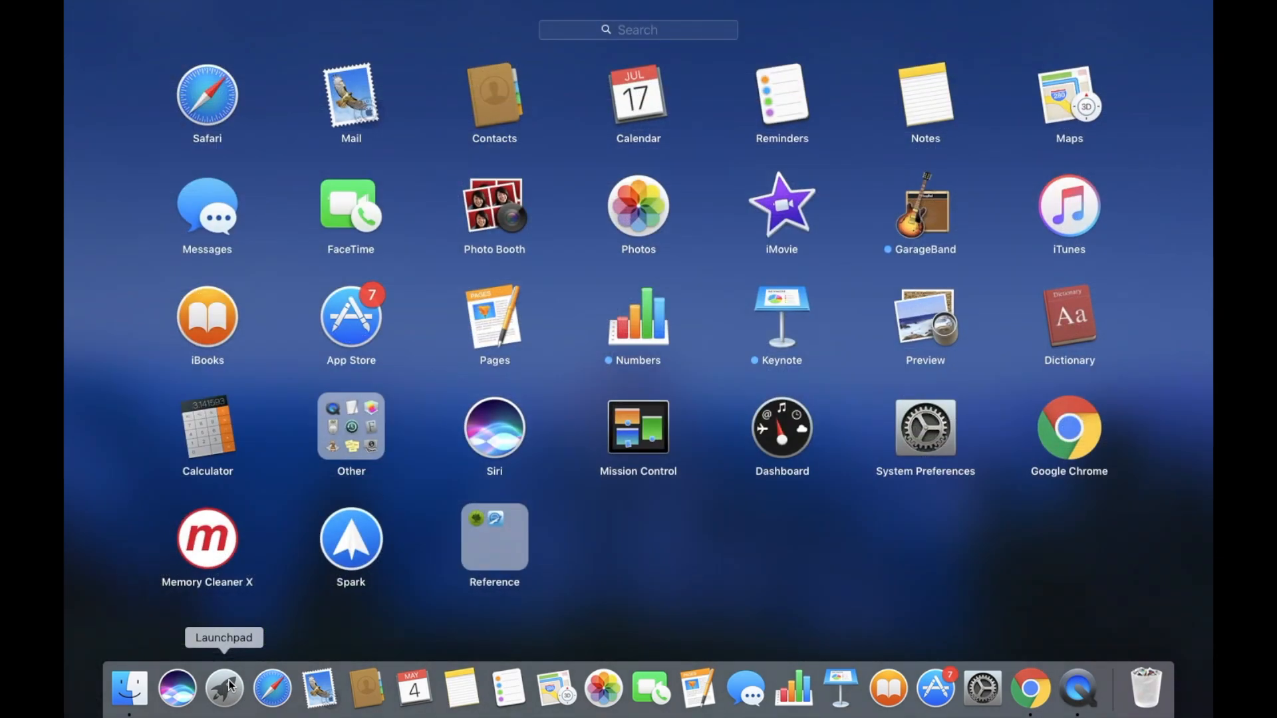
pyautogui.moveTo(433, 473)
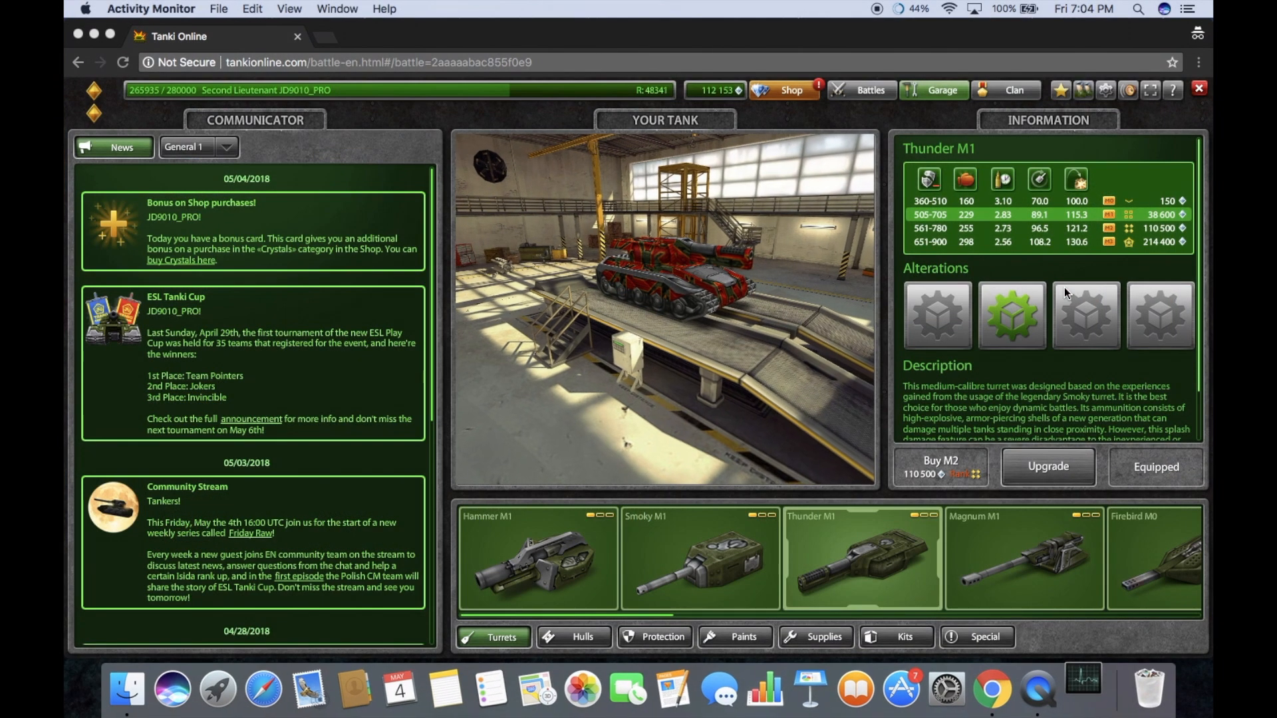
# - Quit the Memory Cleaner X process from Activity Monitor's Energy list and confirm
pyautogui.click(1083, 690)
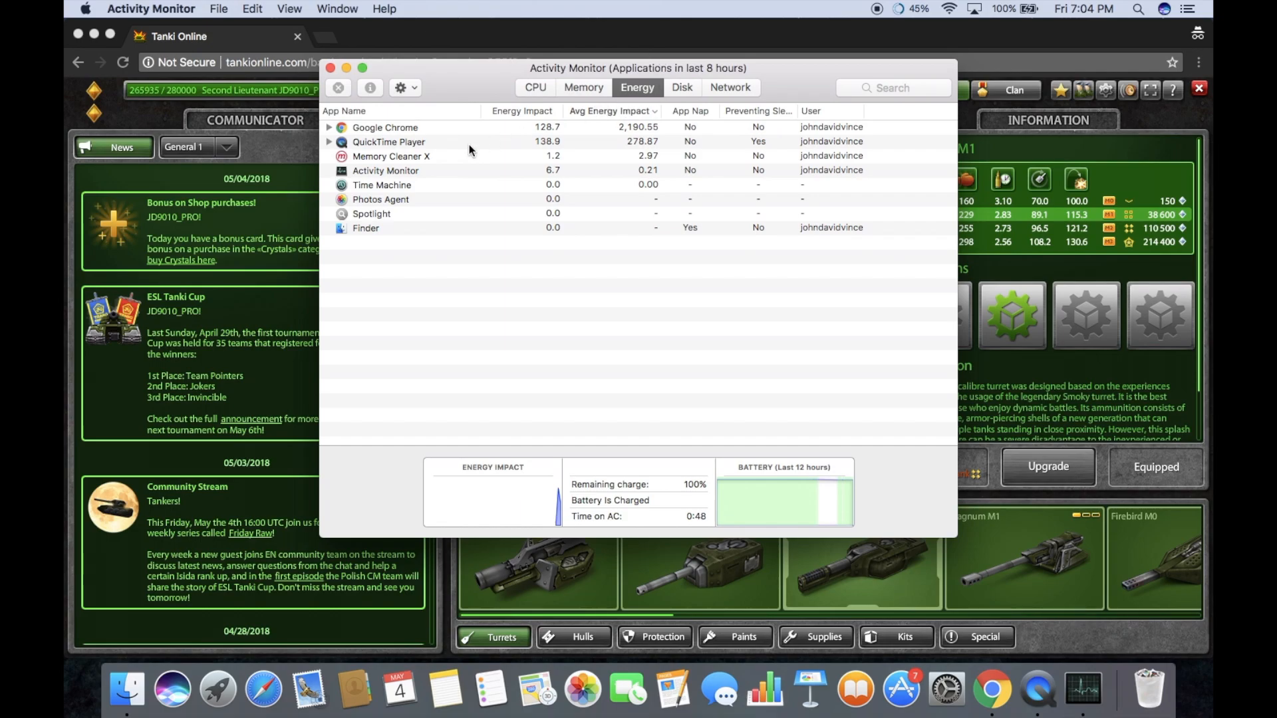
pyautogui.moveTo(367, 150)
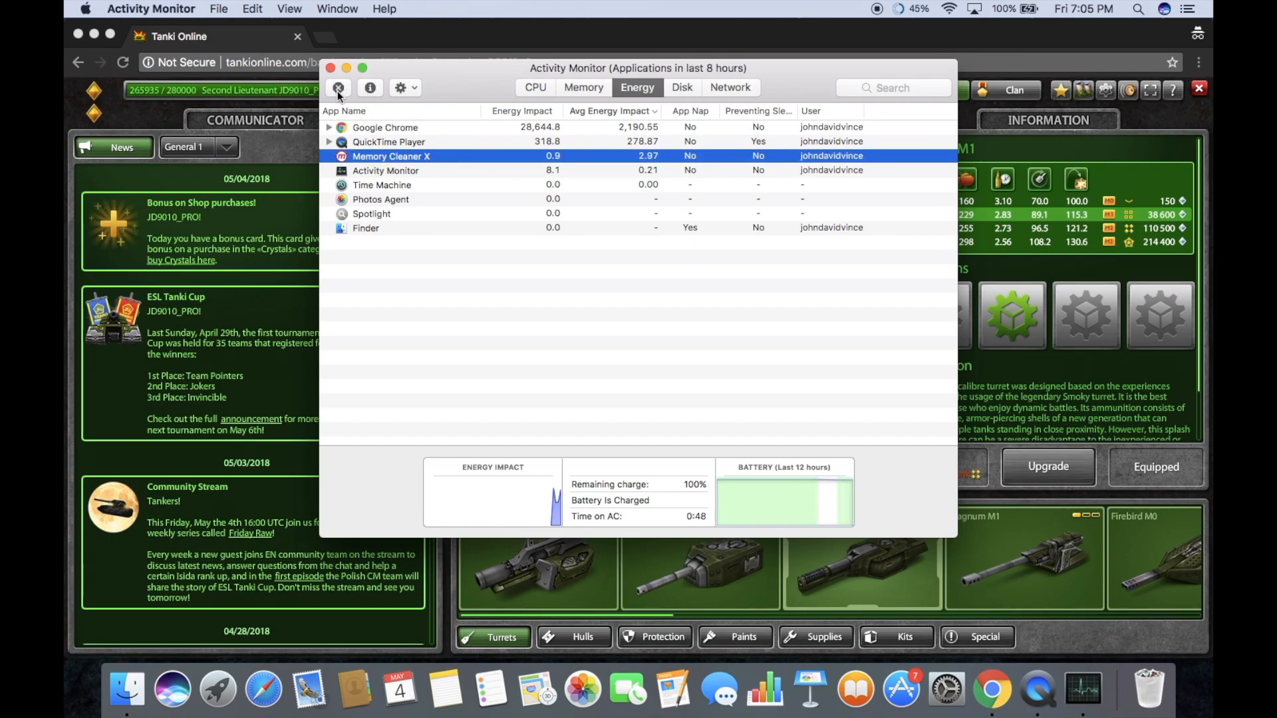
pyautogui.click(336, 88)
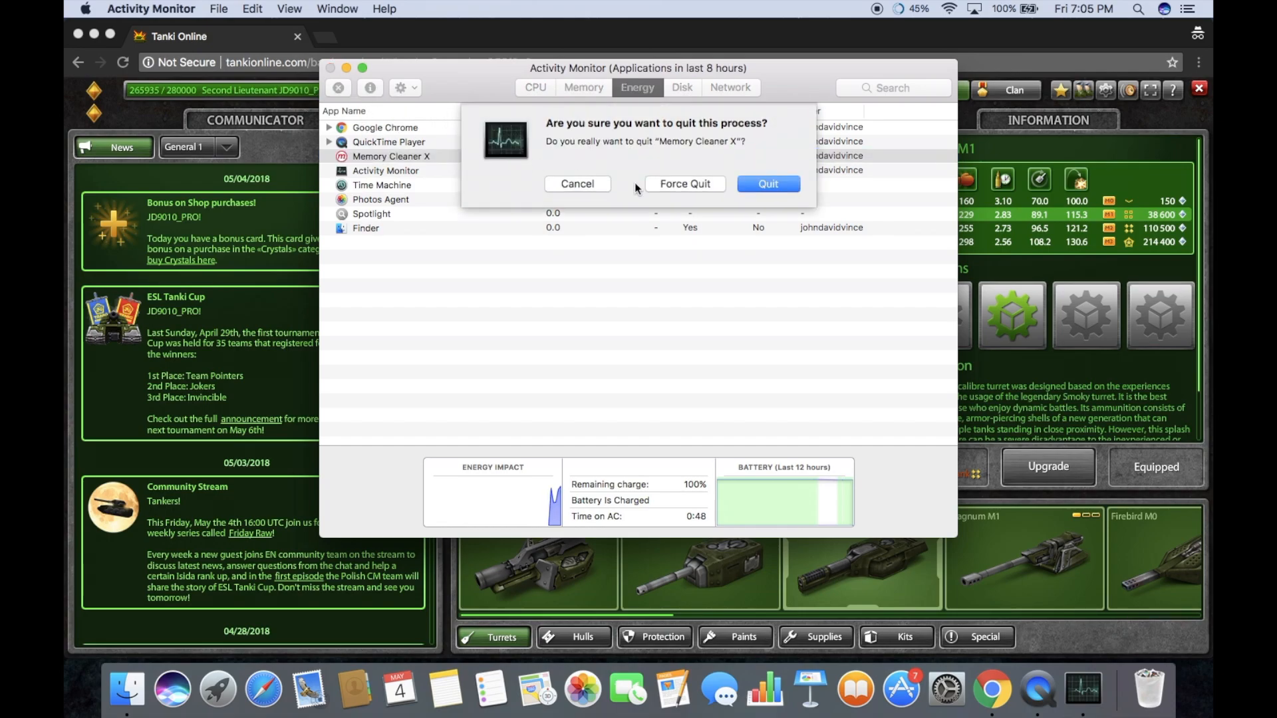
pyautogui.click(576, 184)
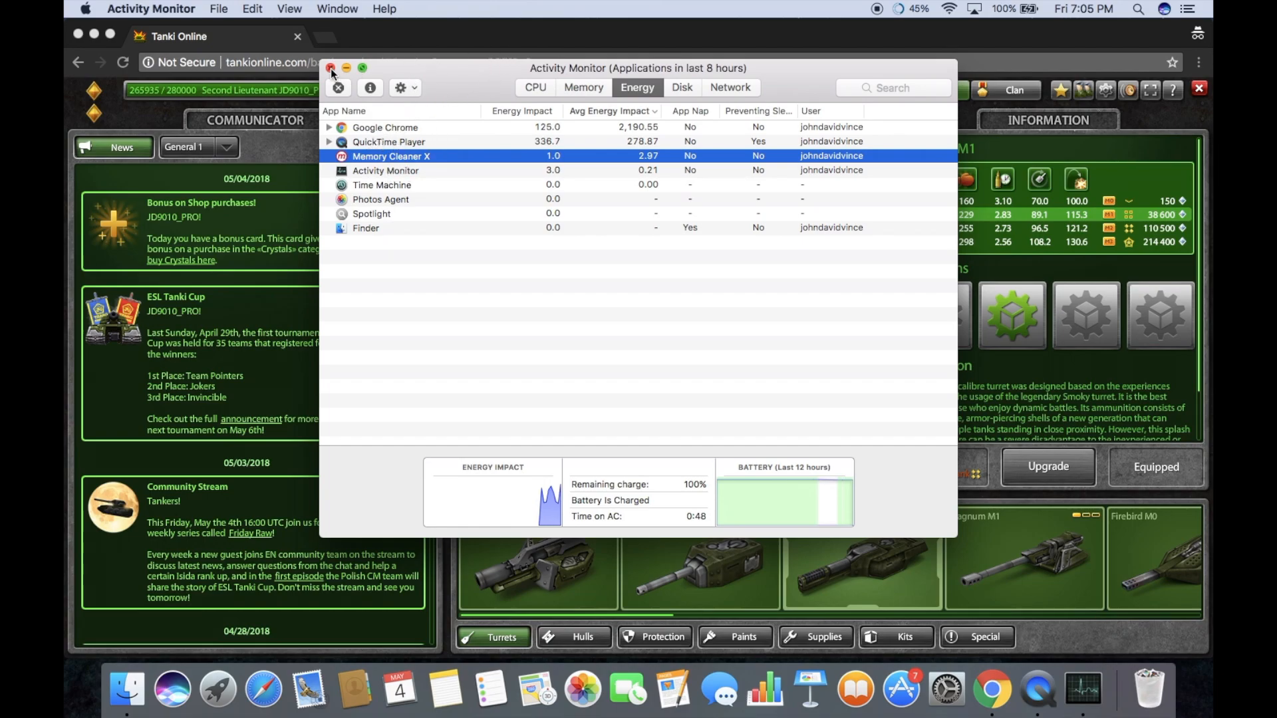
# - Close Activity Monitor and reach Chrome's full History page from the ⋮ menu
pyautogui.click(150, 9)
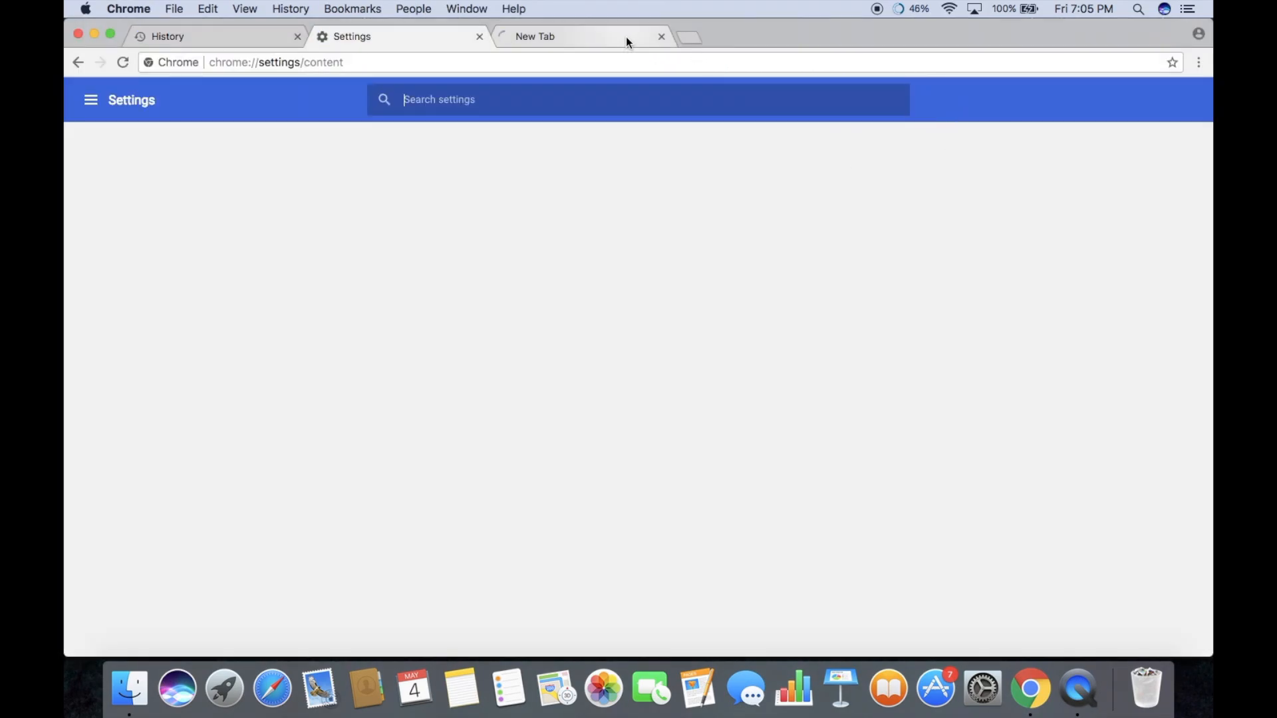
pyautogui.click(571, 36)
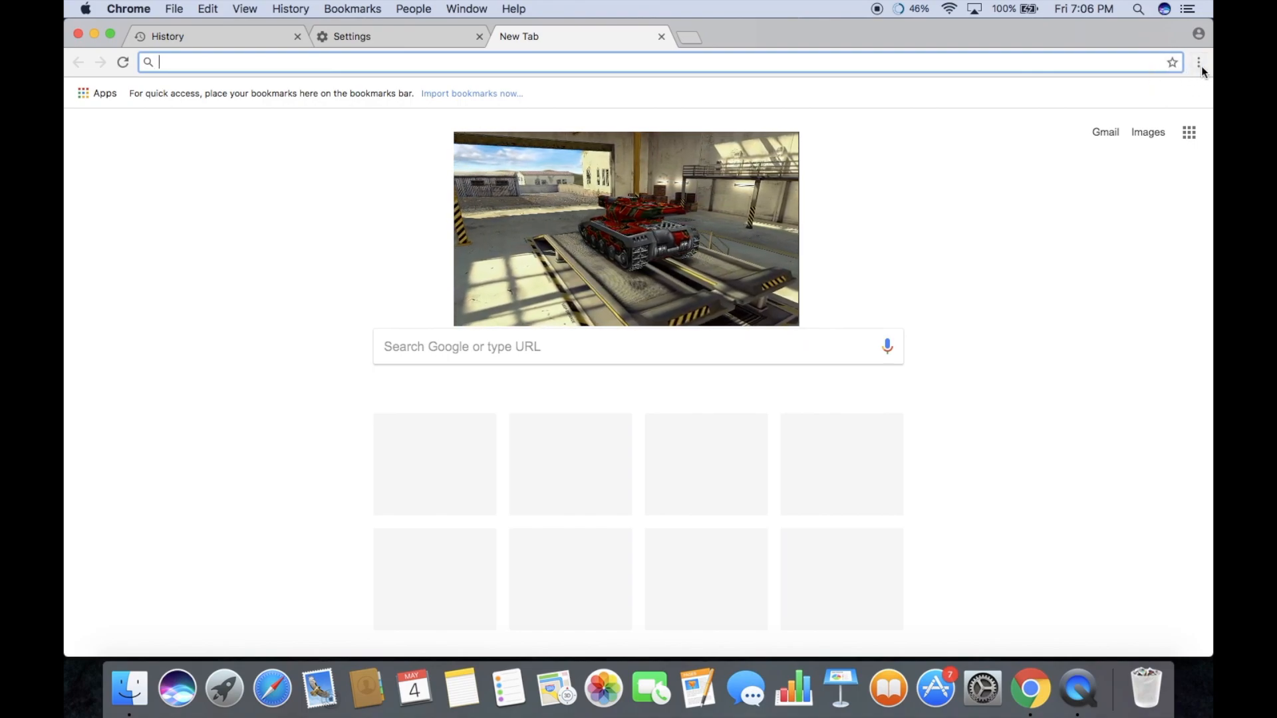
pyautogui.click(1199, 62)
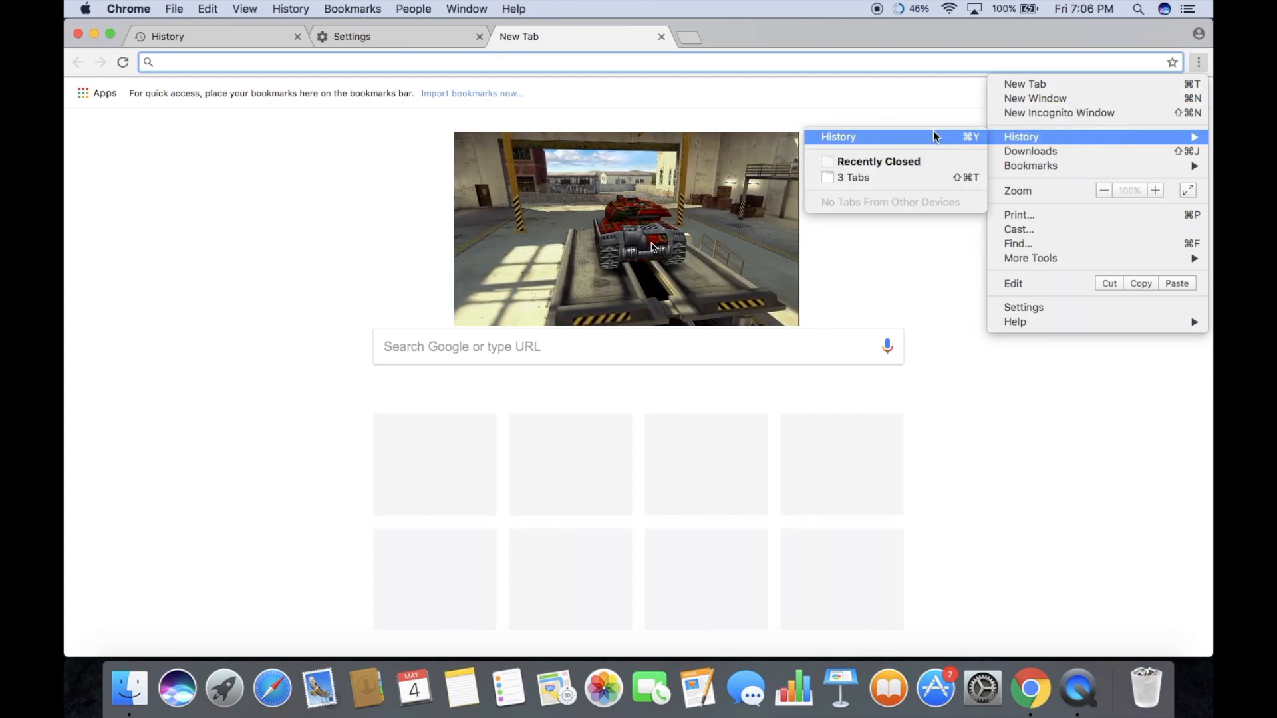
pyautogui.click(1021, 136)
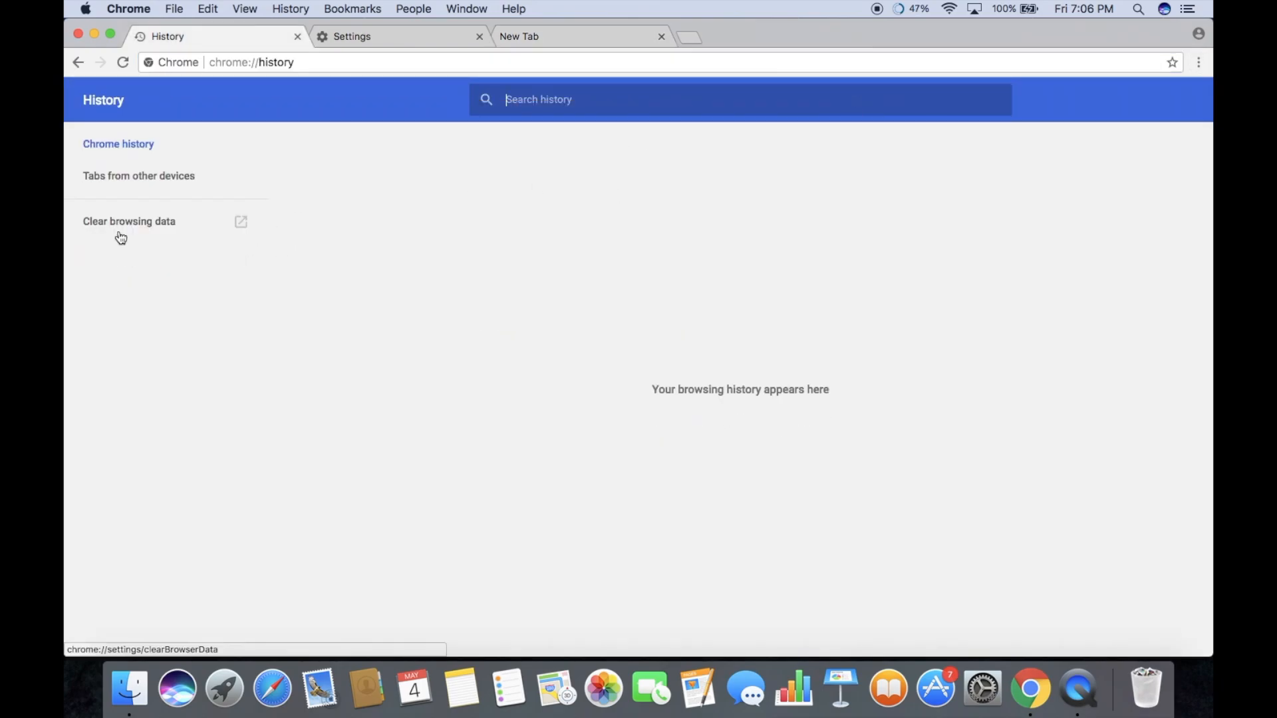
# - Clear all-time browsing data with download history, media licences and caches ticked
pyautogui.click(129, 221)
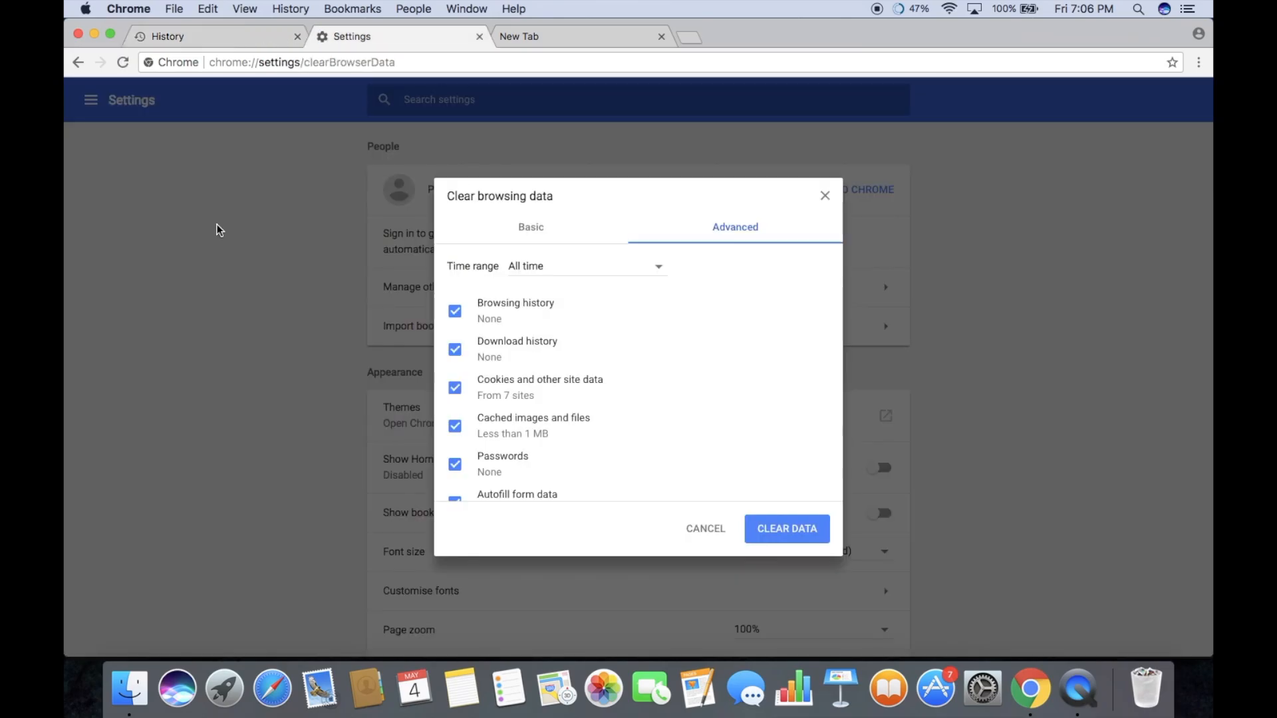
pyautogui.moveTo(634, 282)
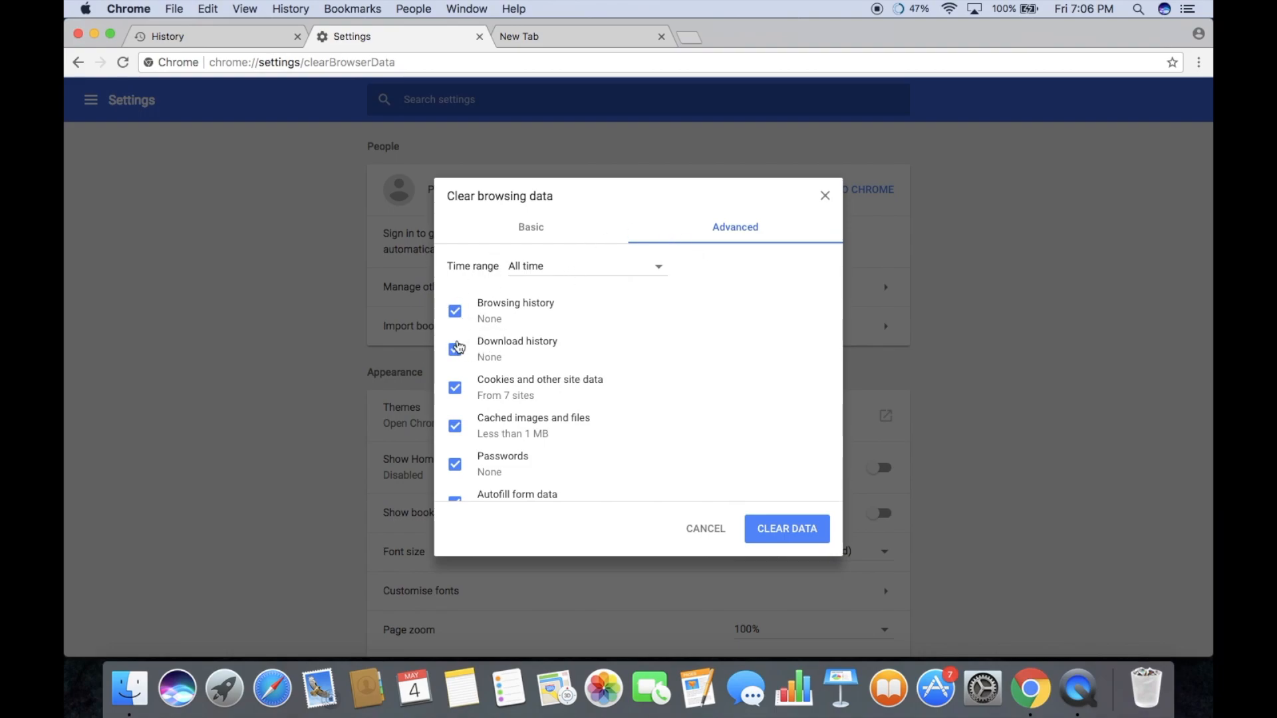
pyautogui.click(455, 348)
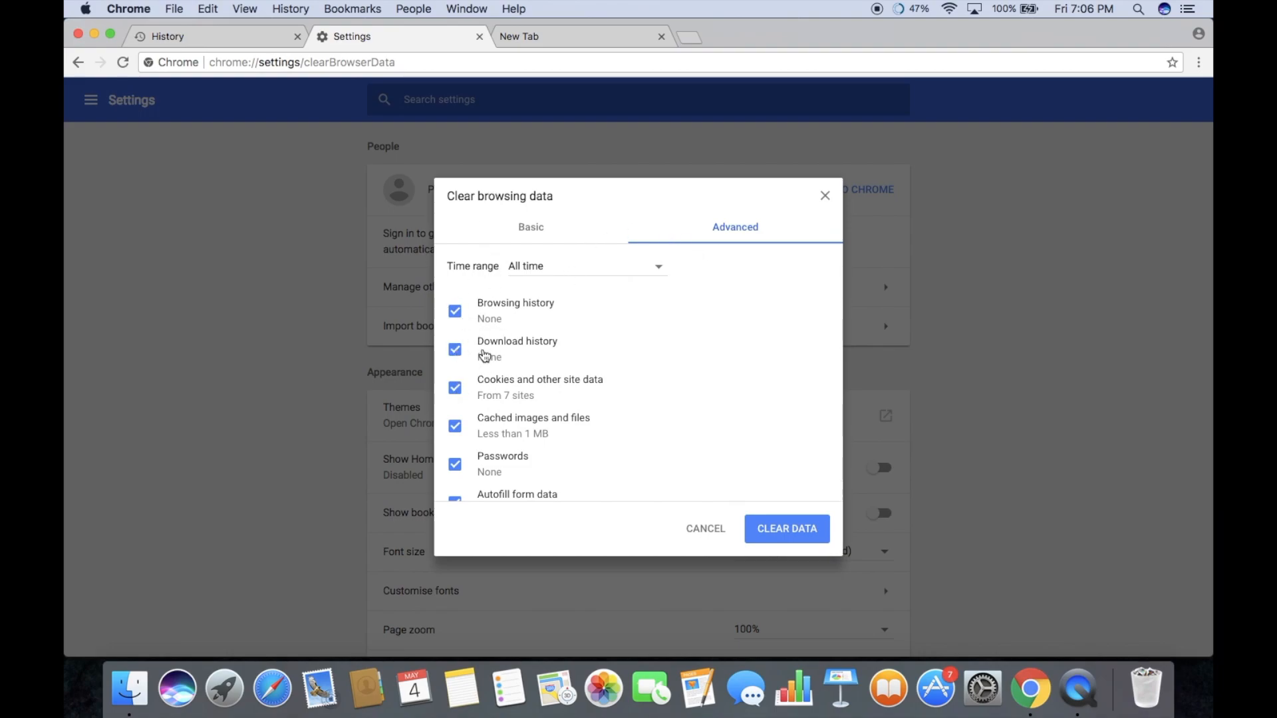
pyautogui.scroll(-3)
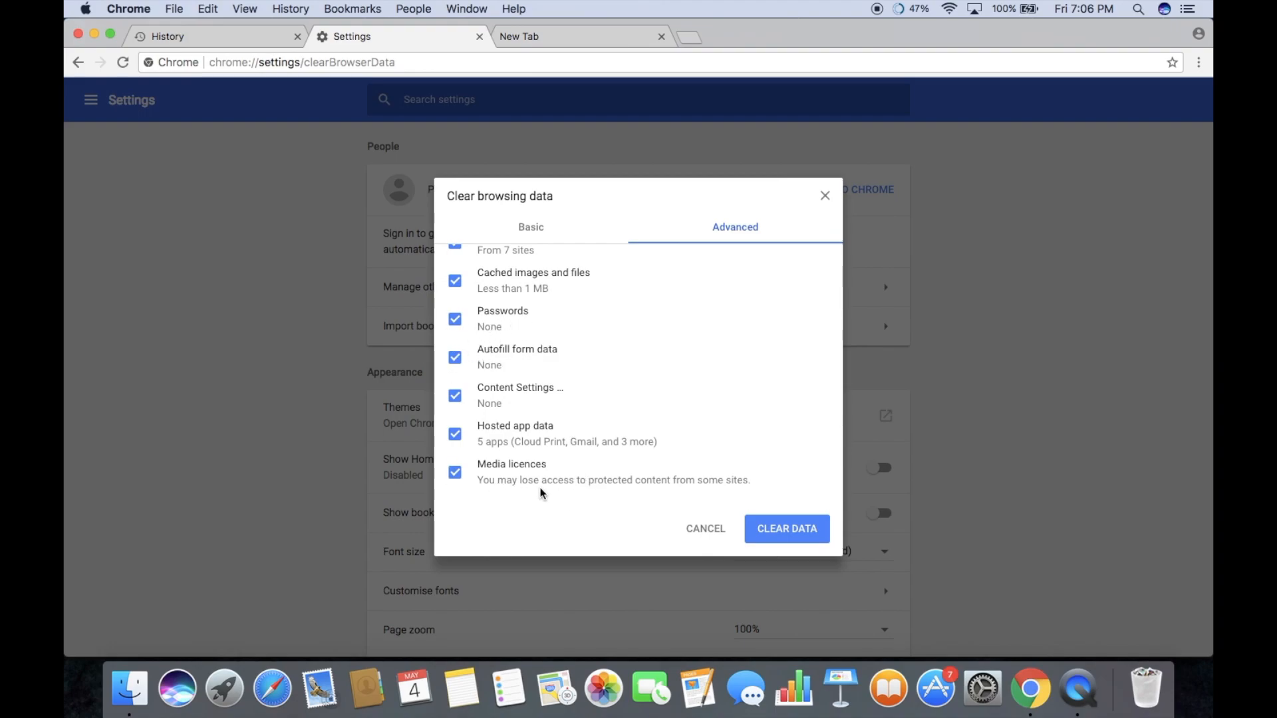
pyautogui.moveTo(451, 455)
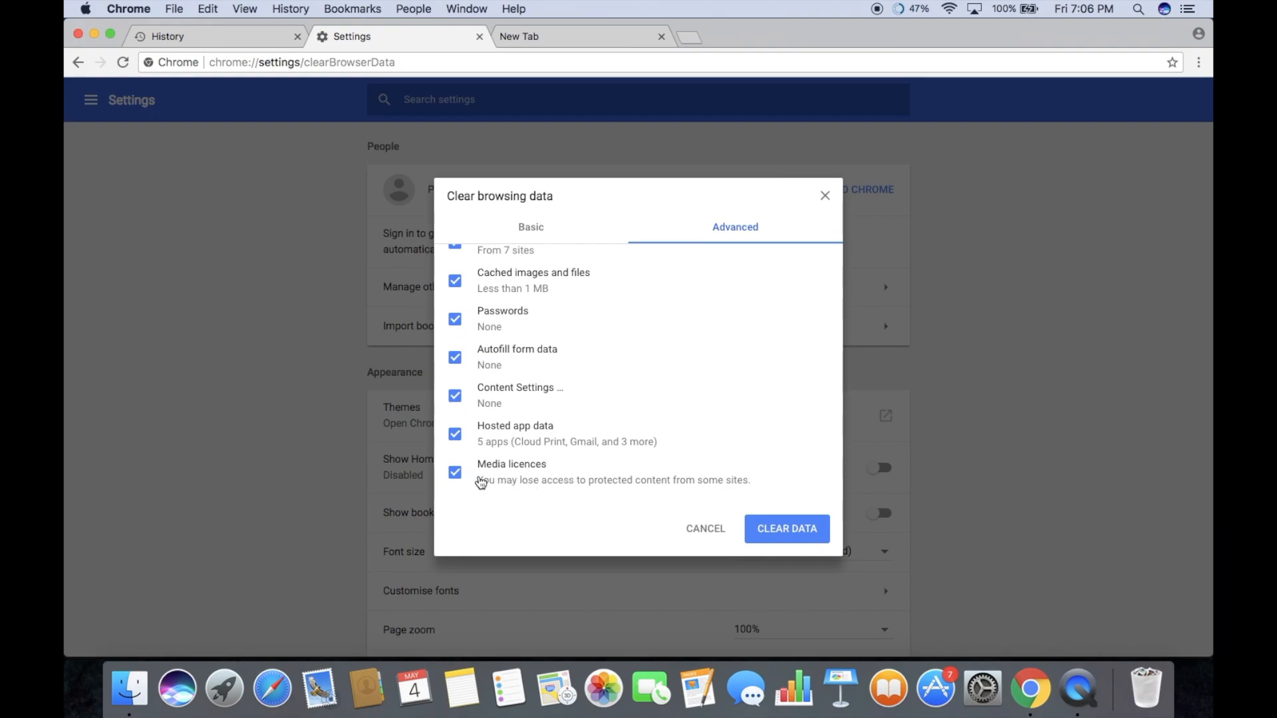
pyautogui.click(455, 474)
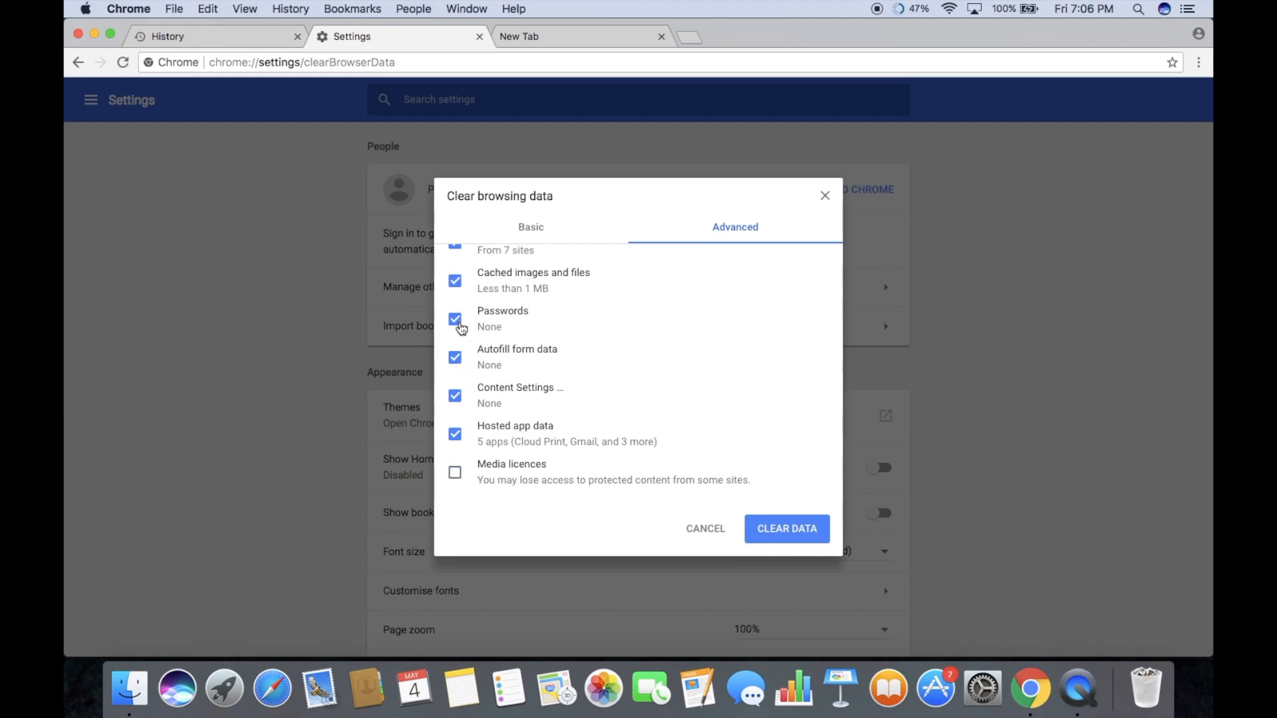
pyautogui.click(455, 474)
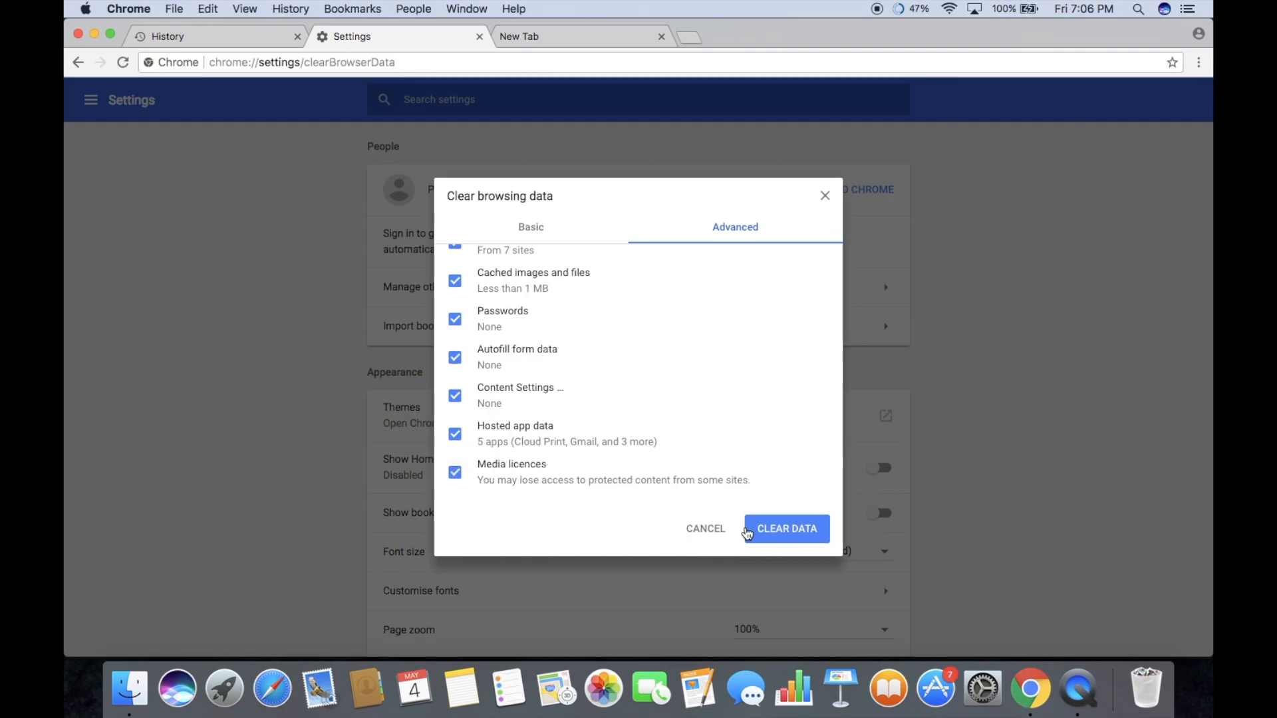
pyautogui.click(785, 528)
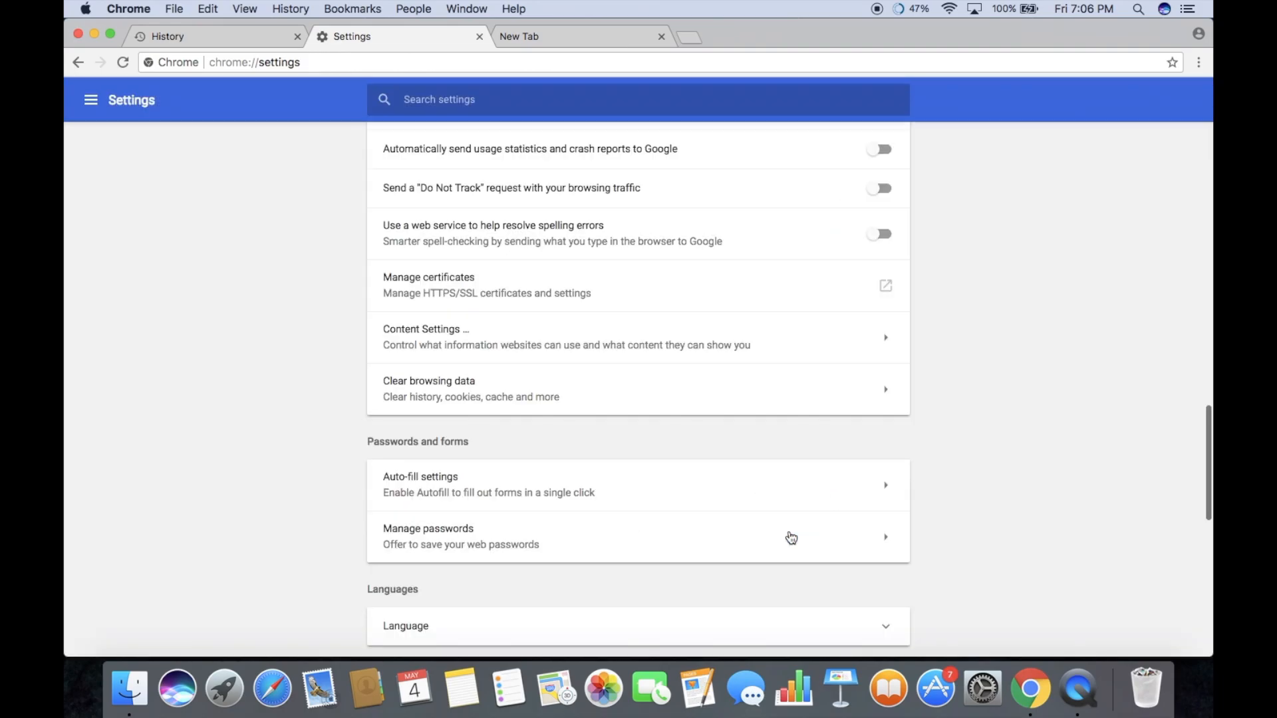
pyautogui.moveTo(346, 137)
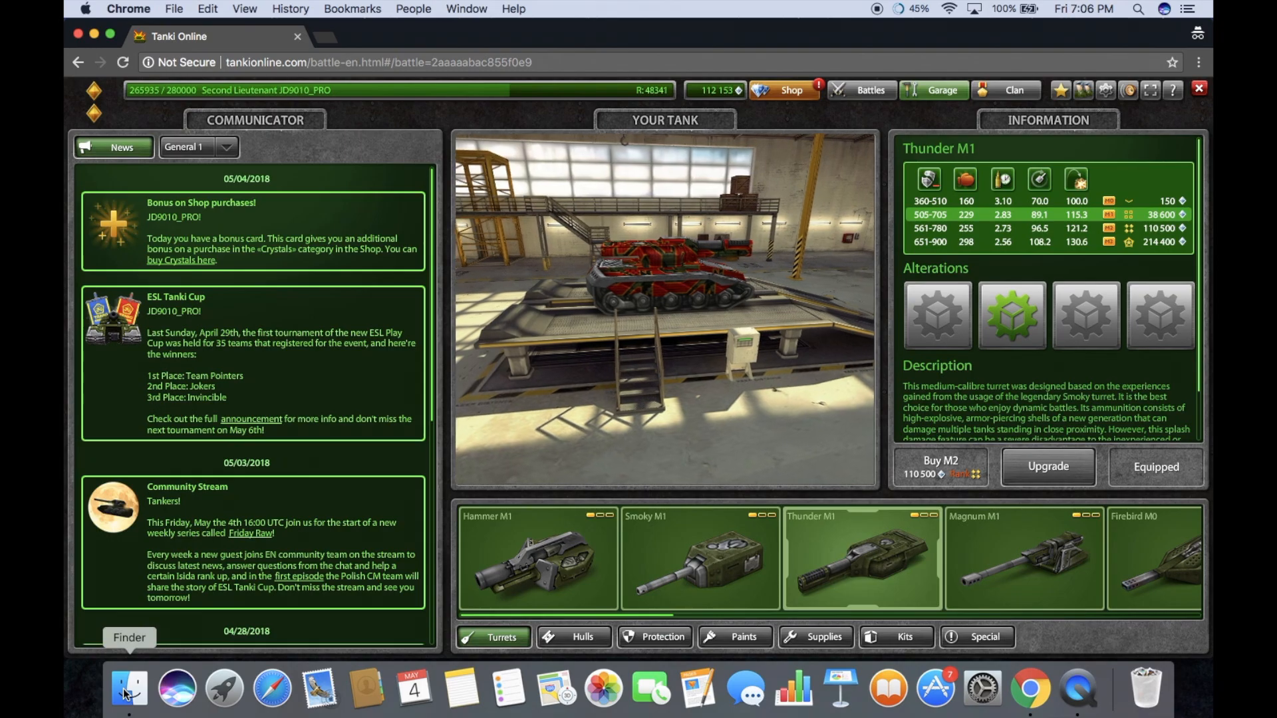
# - Navigate Finder to Macintosh HD > Library > Caches via Go > Computer
pyautogui.click(128, 689)
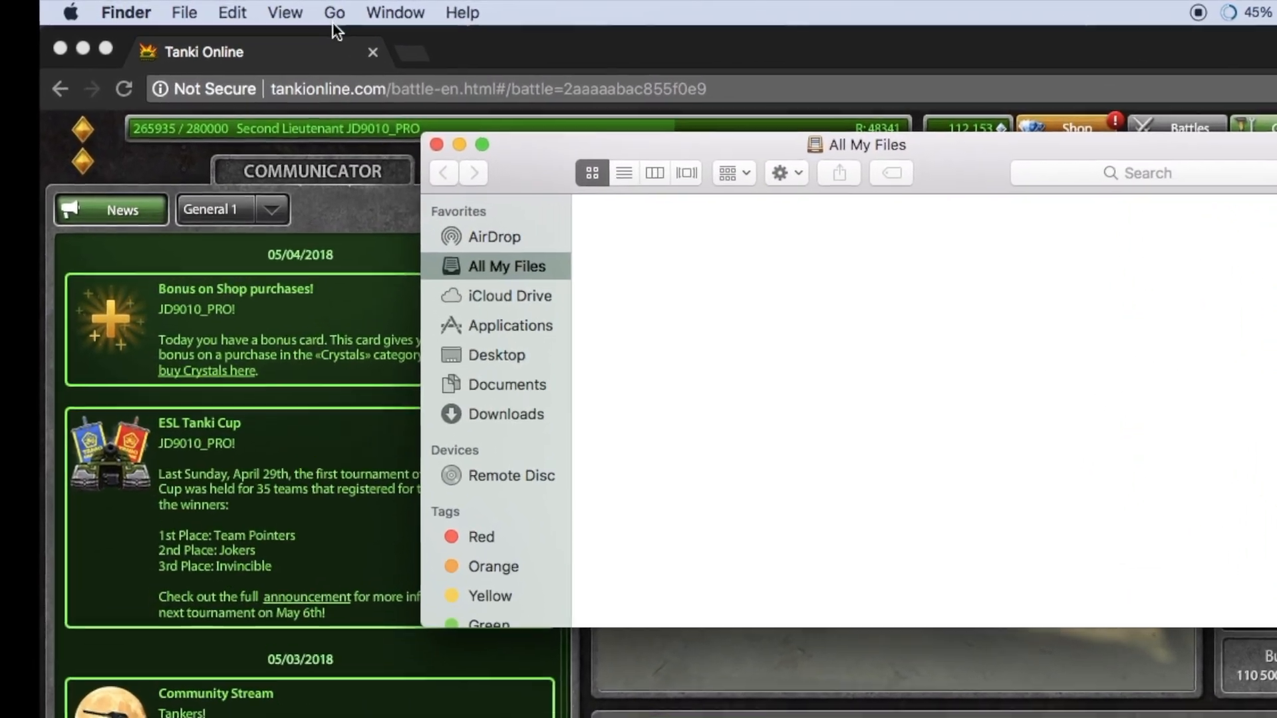
pyautogui.click(333, 12)
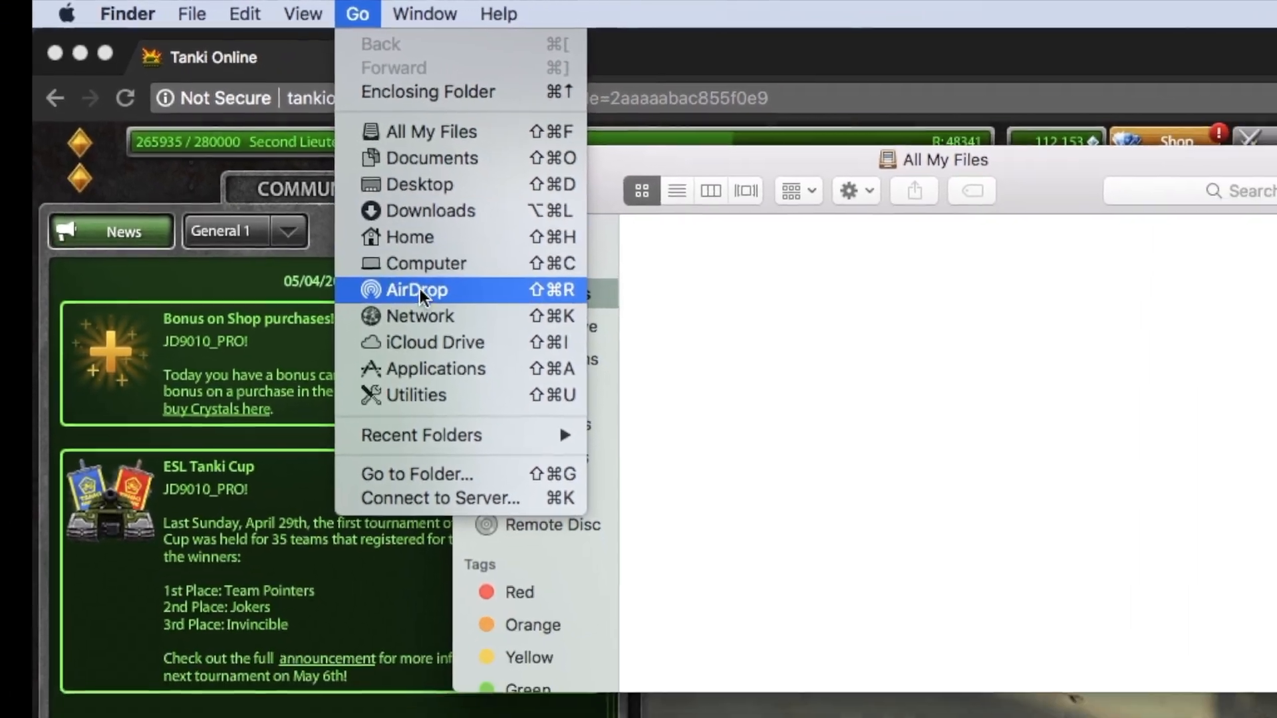
pyautogui.click(423, 263)
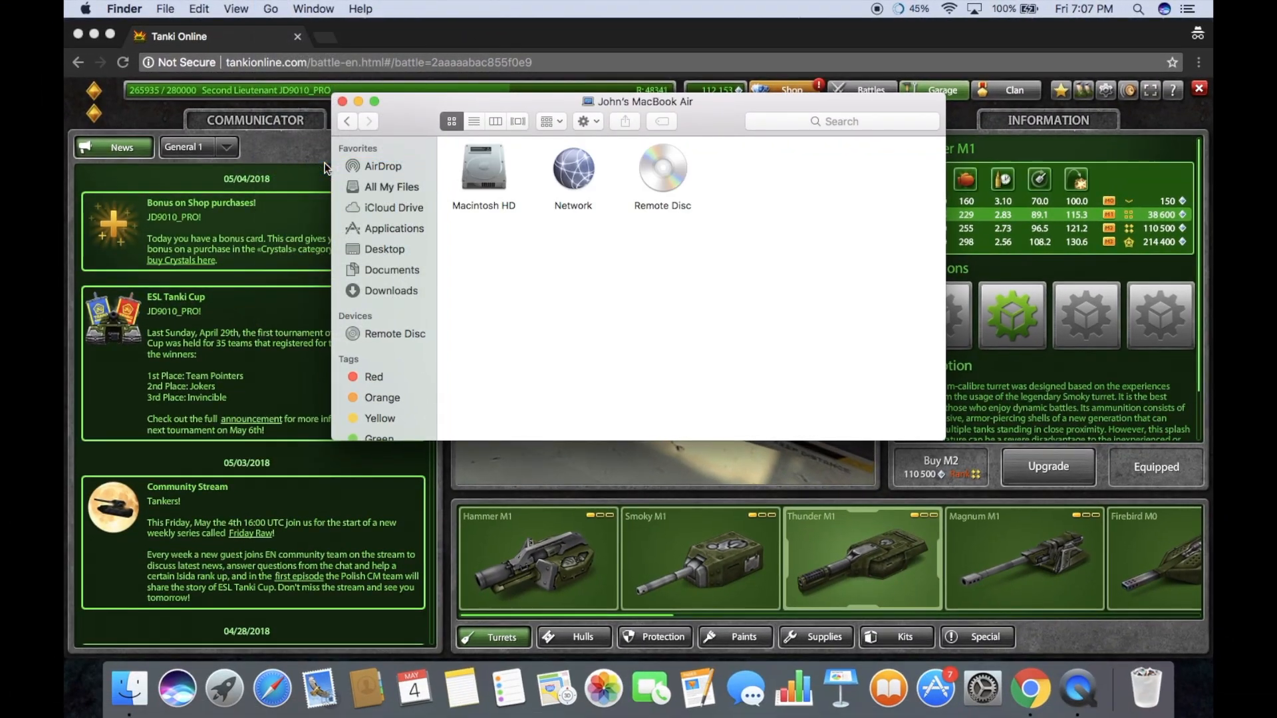
pyautogui.moveTo(511, 206)
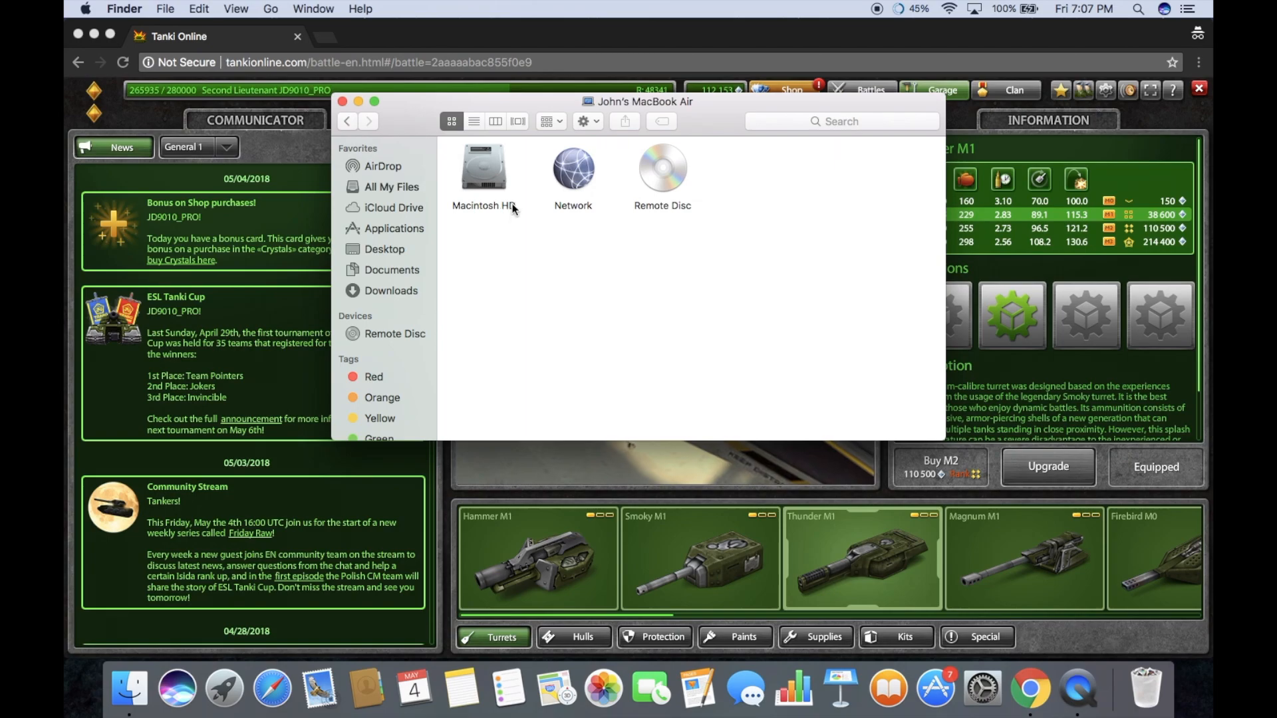
pyautogui.doubleClick(484, 171)
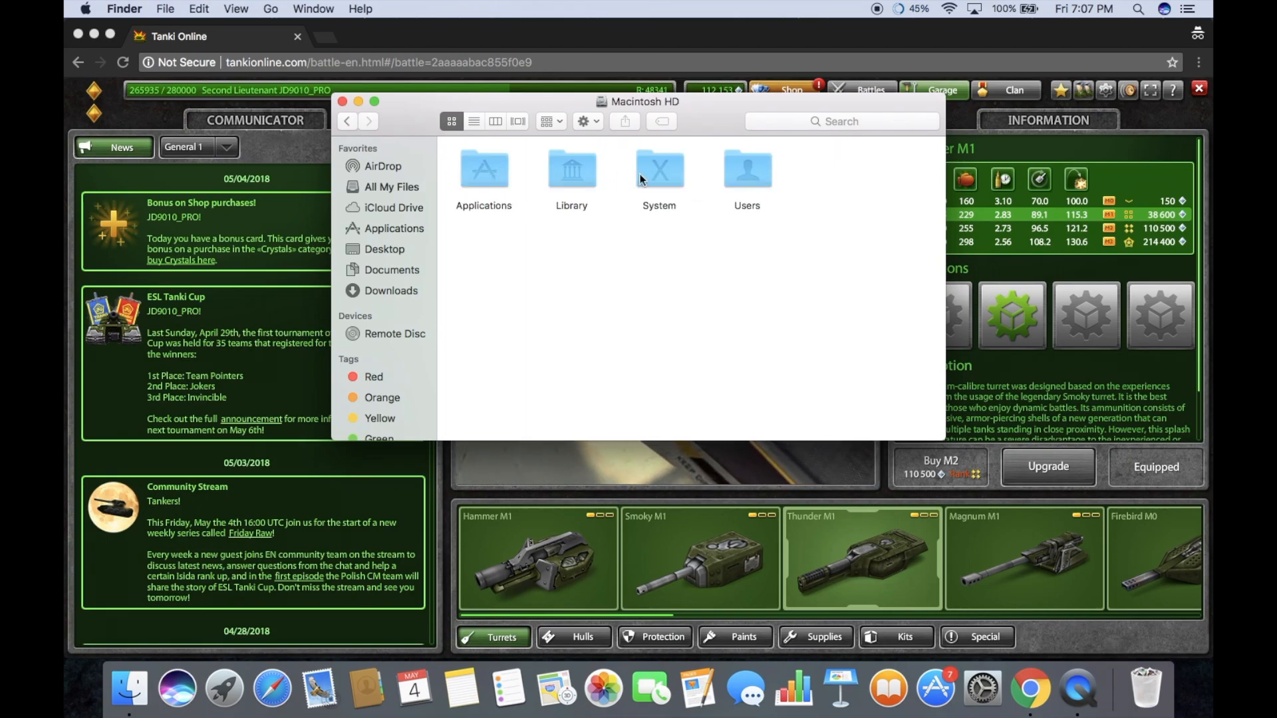
pyautogui.doubleClick(571, 169)
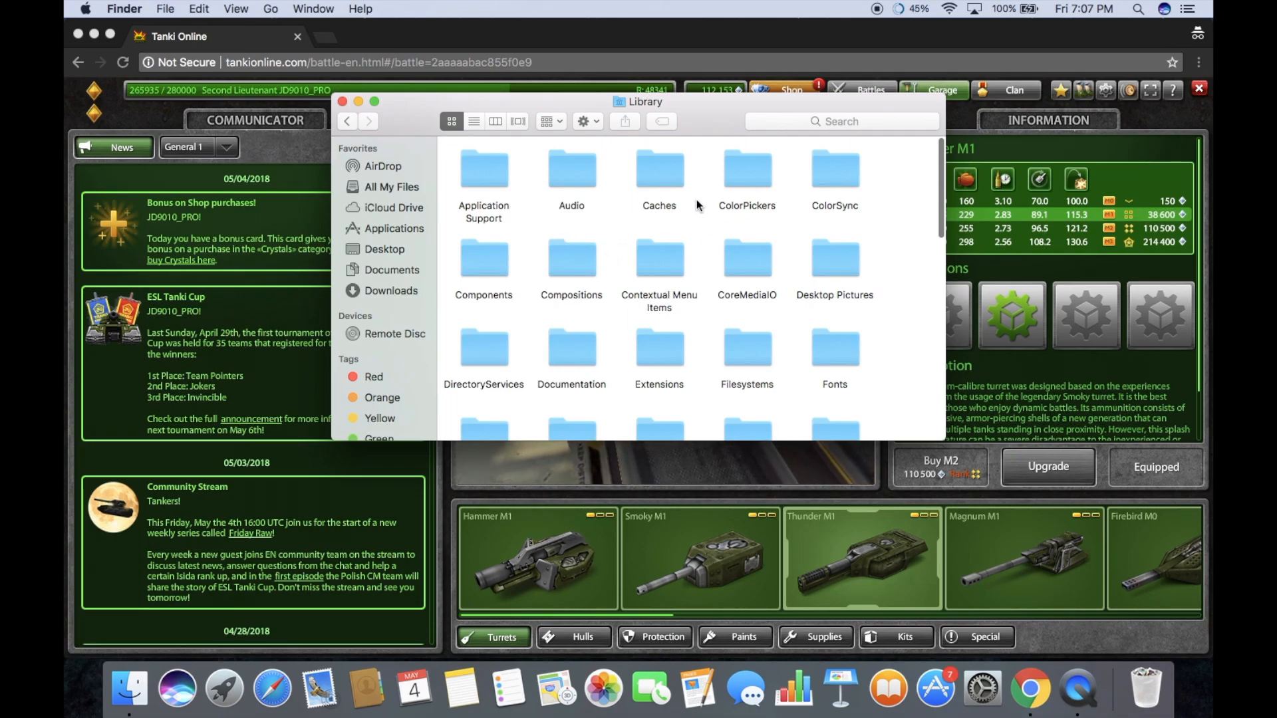
pyautogui.doubleClick(658, 169)
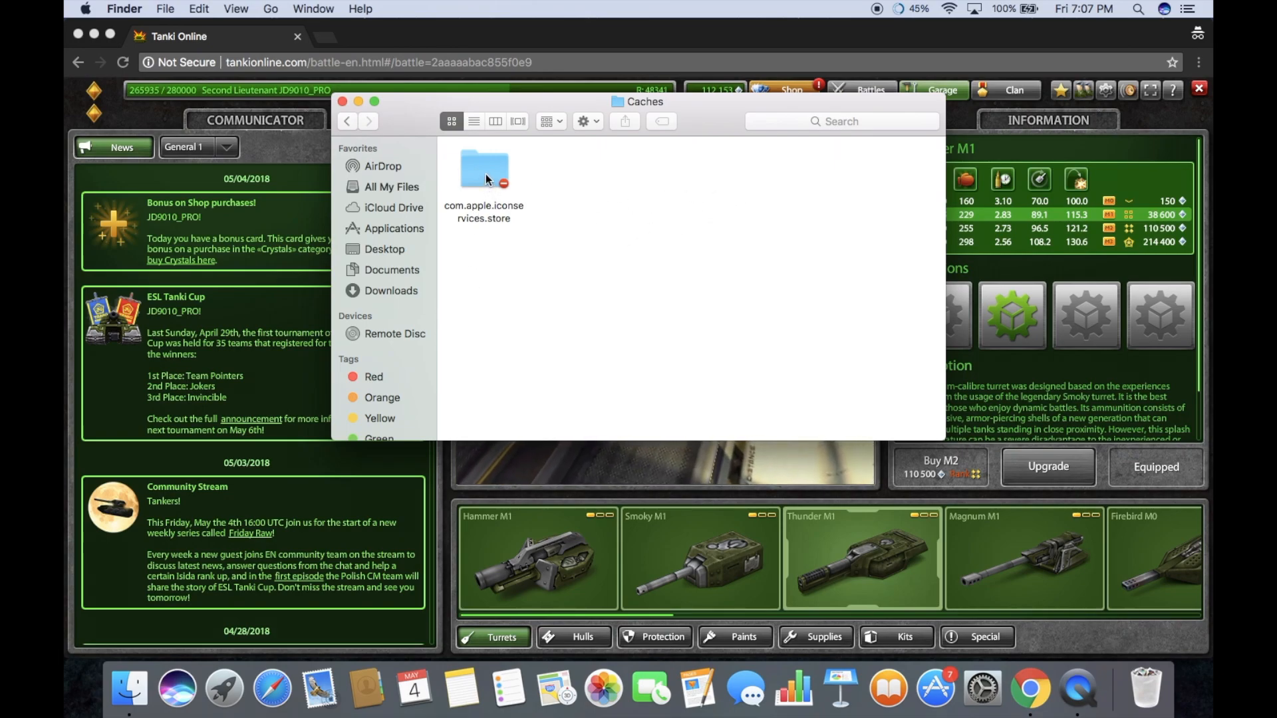
# - Trash the Caches contents, authorize with the password and close the window
pyautogui.moveTo(484, 172); pyautogui.dragTo(1144, 668)
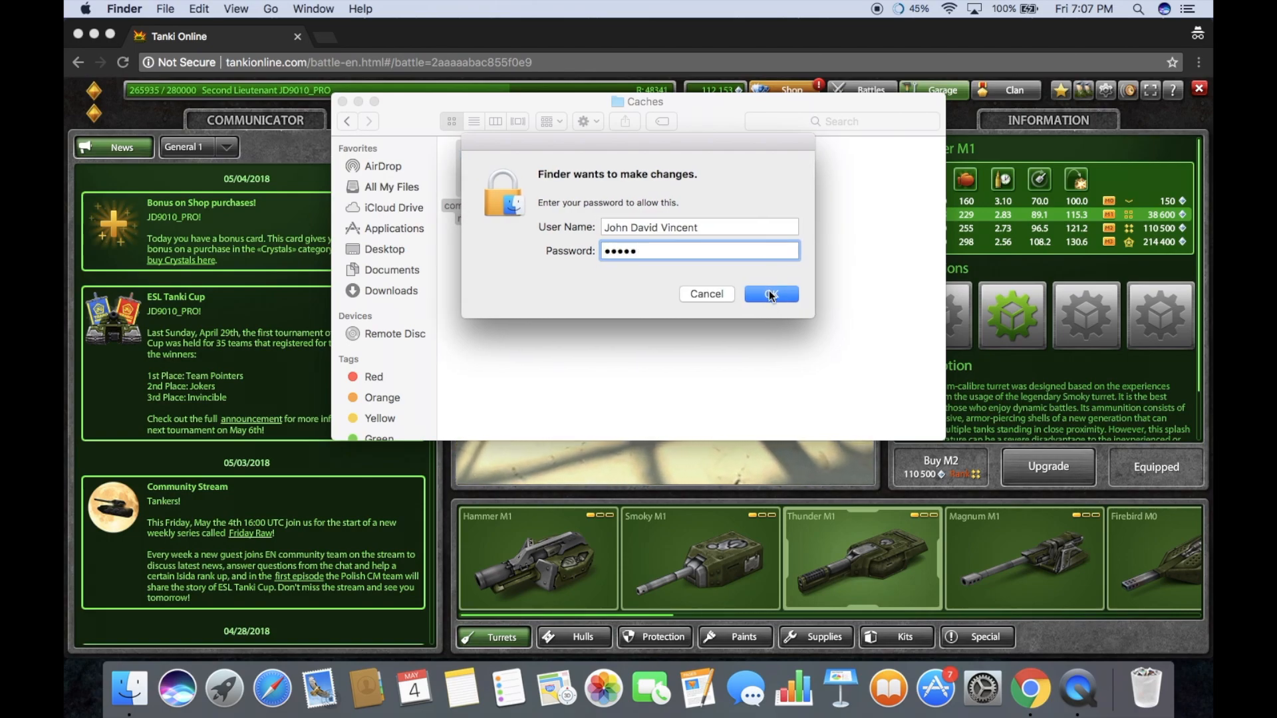
pyautogui.click(770, 294)
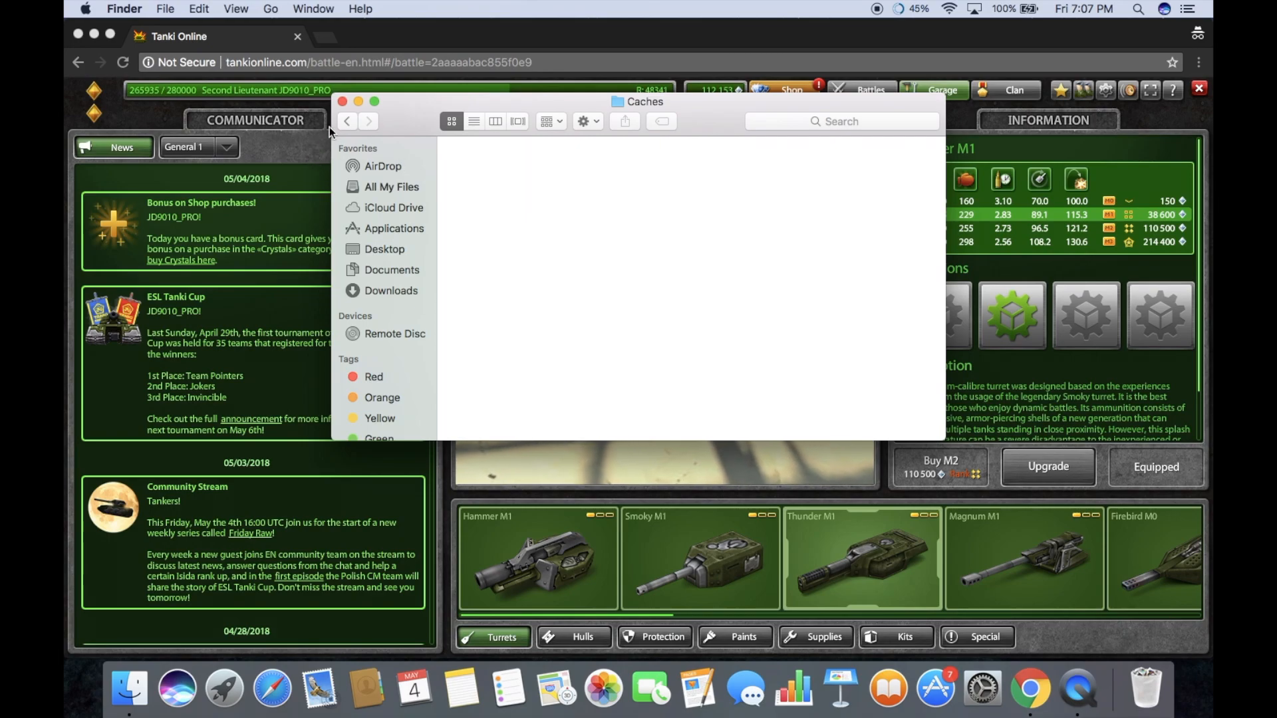
pyautogui.click(342, 101)
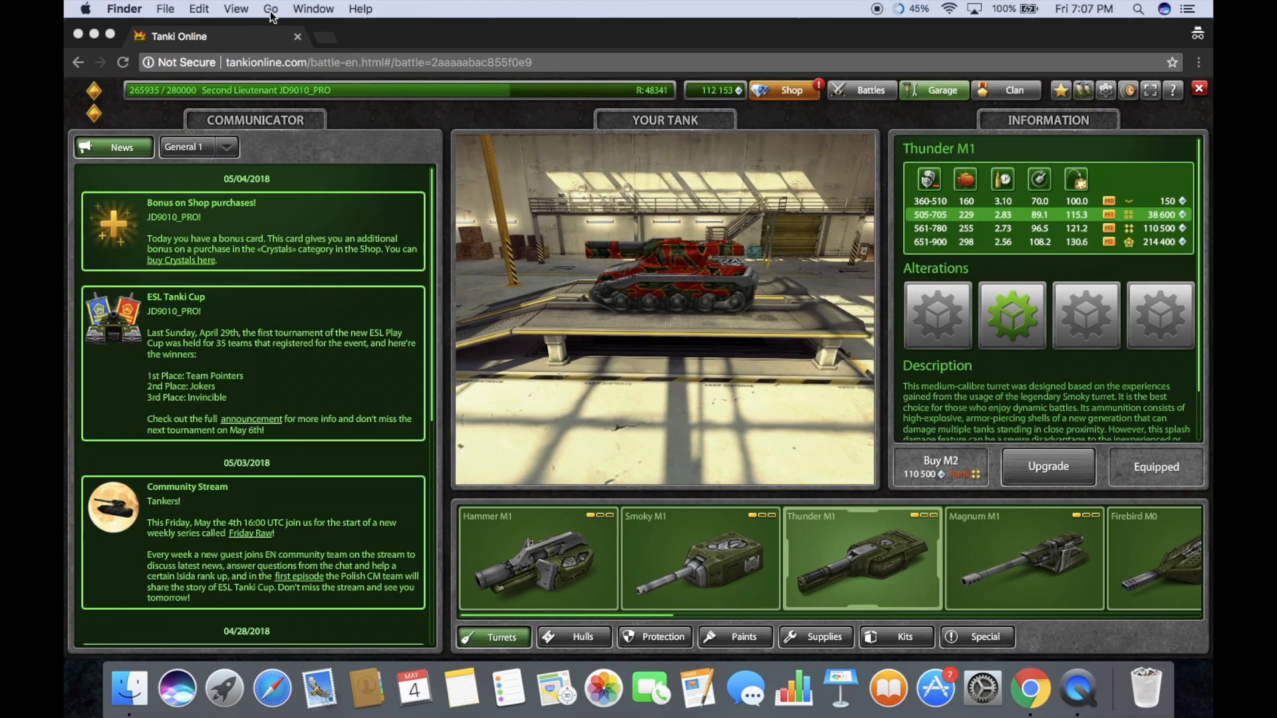
# - Empty the user Library's Caches folder (QuickLookDaemon, Google) and close the window
pyautogui.click(270, 8)
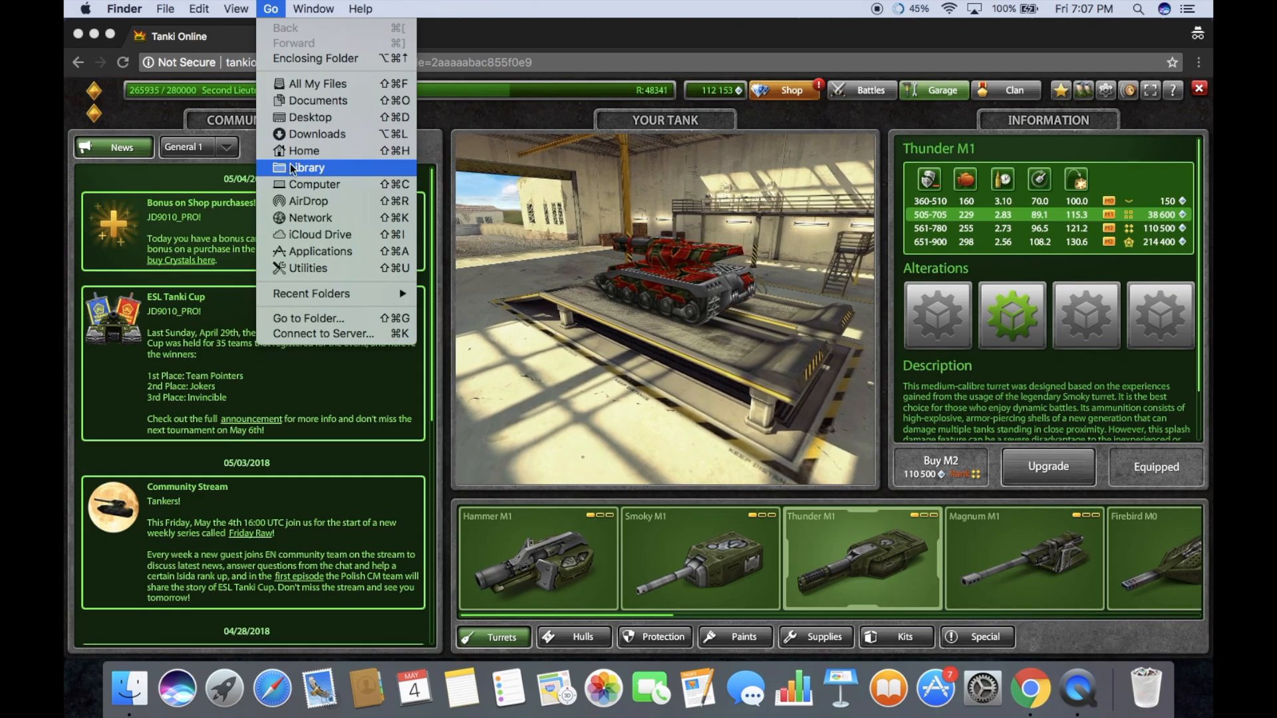
pyautogui.click(307, 168)
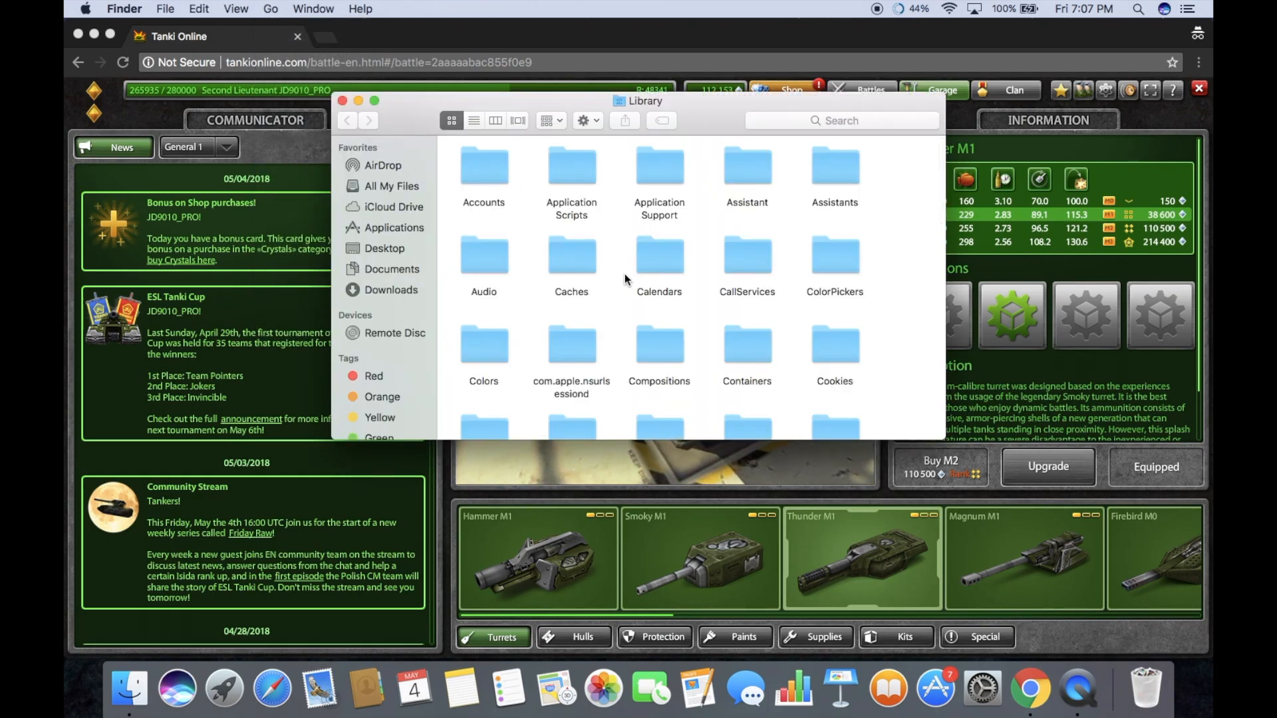
pyautogui.doubleClick(571, 255)
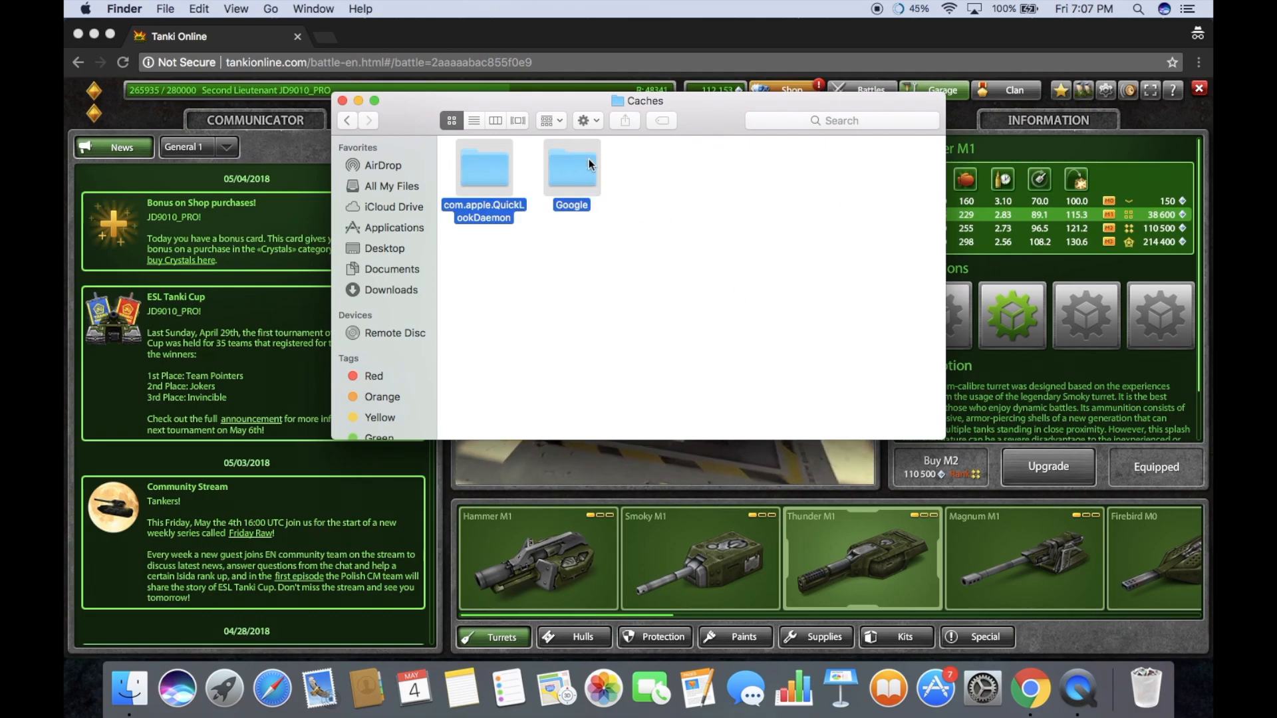
pyautogui.click(571, 167)
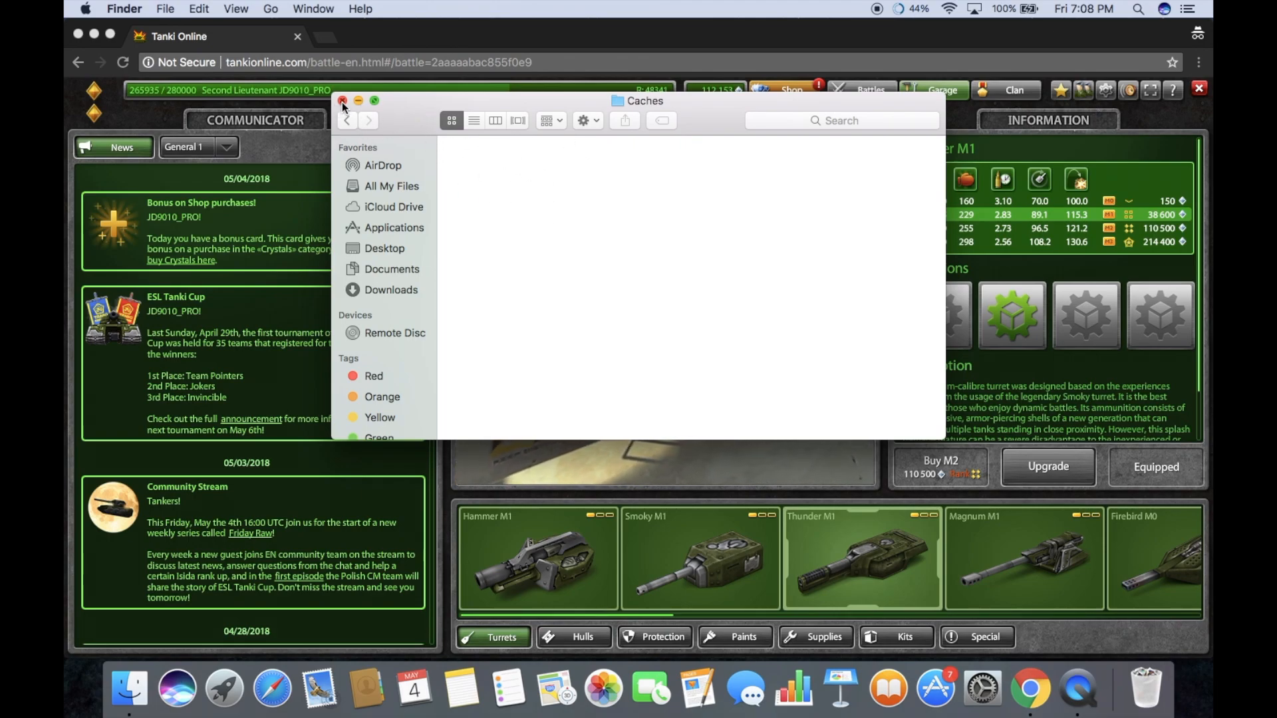
pyautogui.click(342, 99)
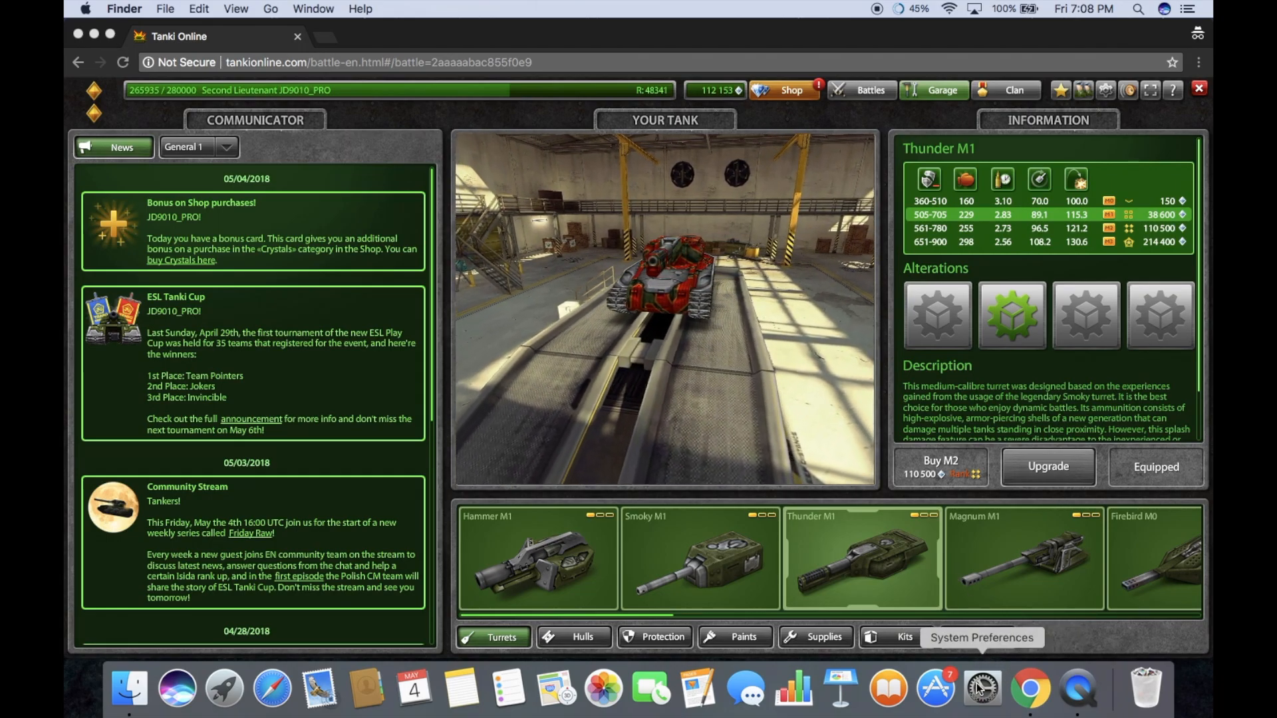
# - Set the built-in display to scaled 1440 × 900, declining 1024 × 640, and close preferences
pyautogui.click(981, 688)
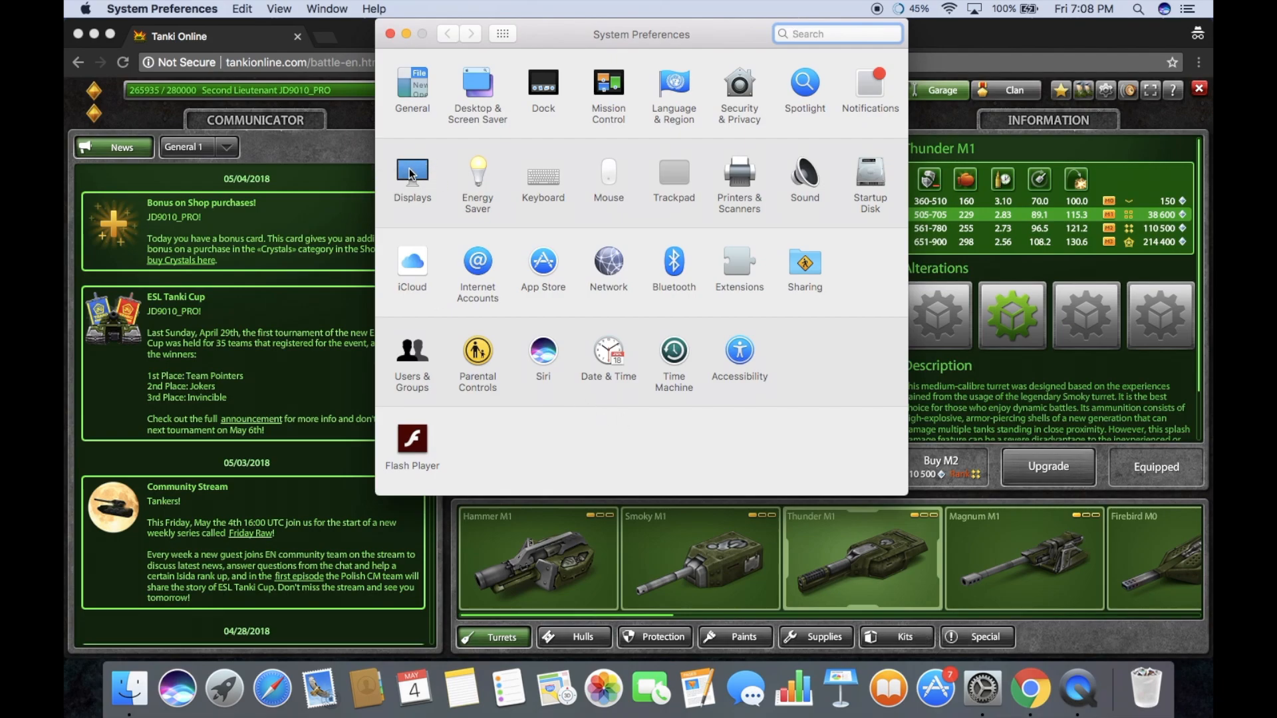
pyautogui.click(412, 172)
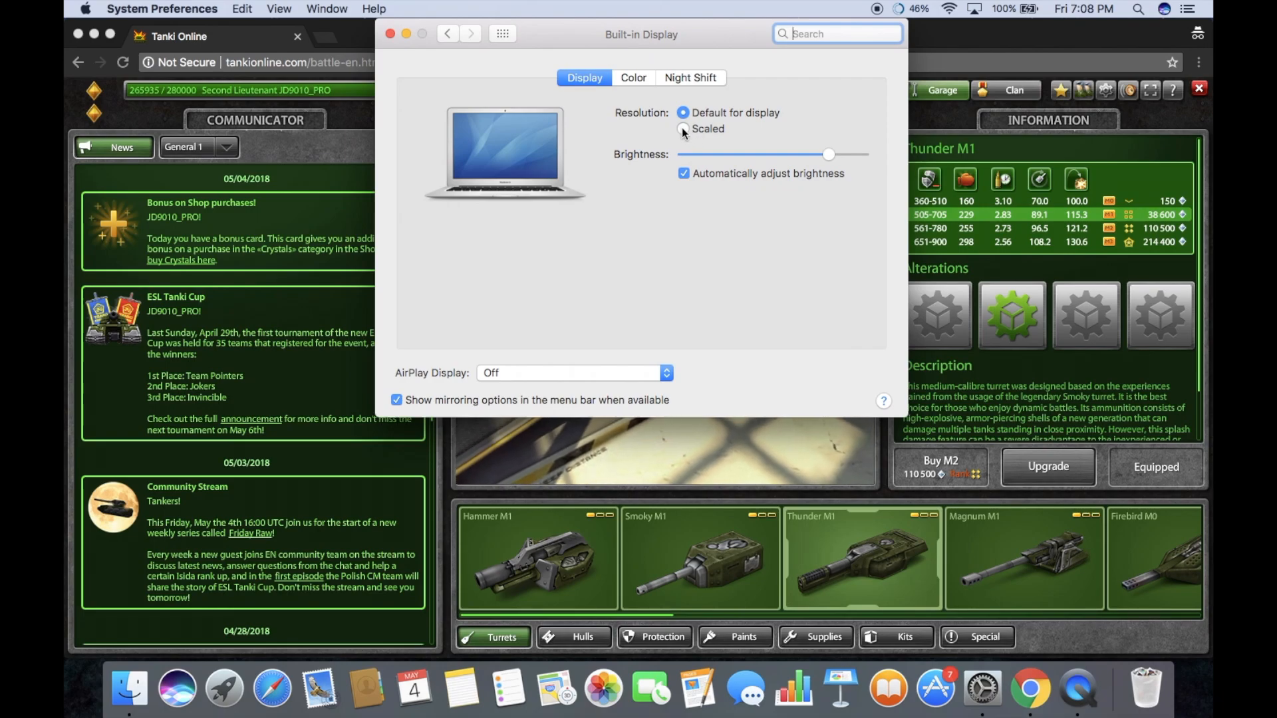
pyautogui.click(682, 129)
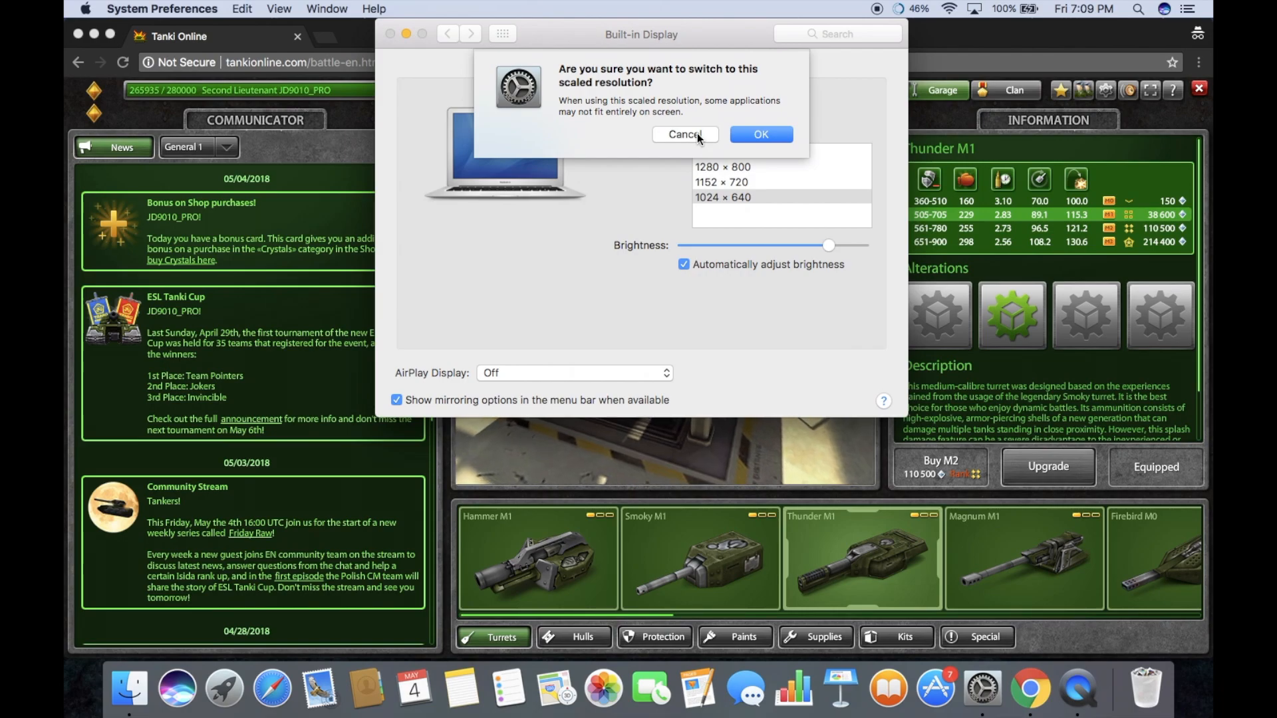
pyautogui.click(685, 134)
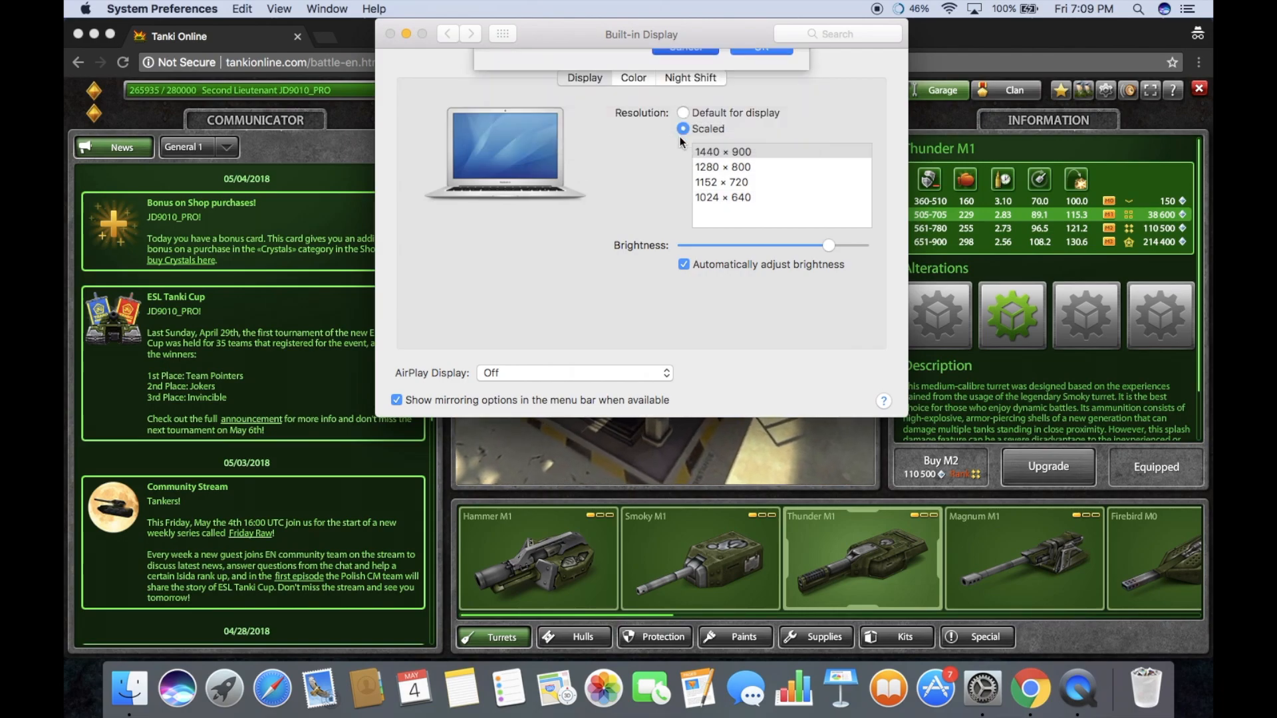
pyautogui.click(721, 151)
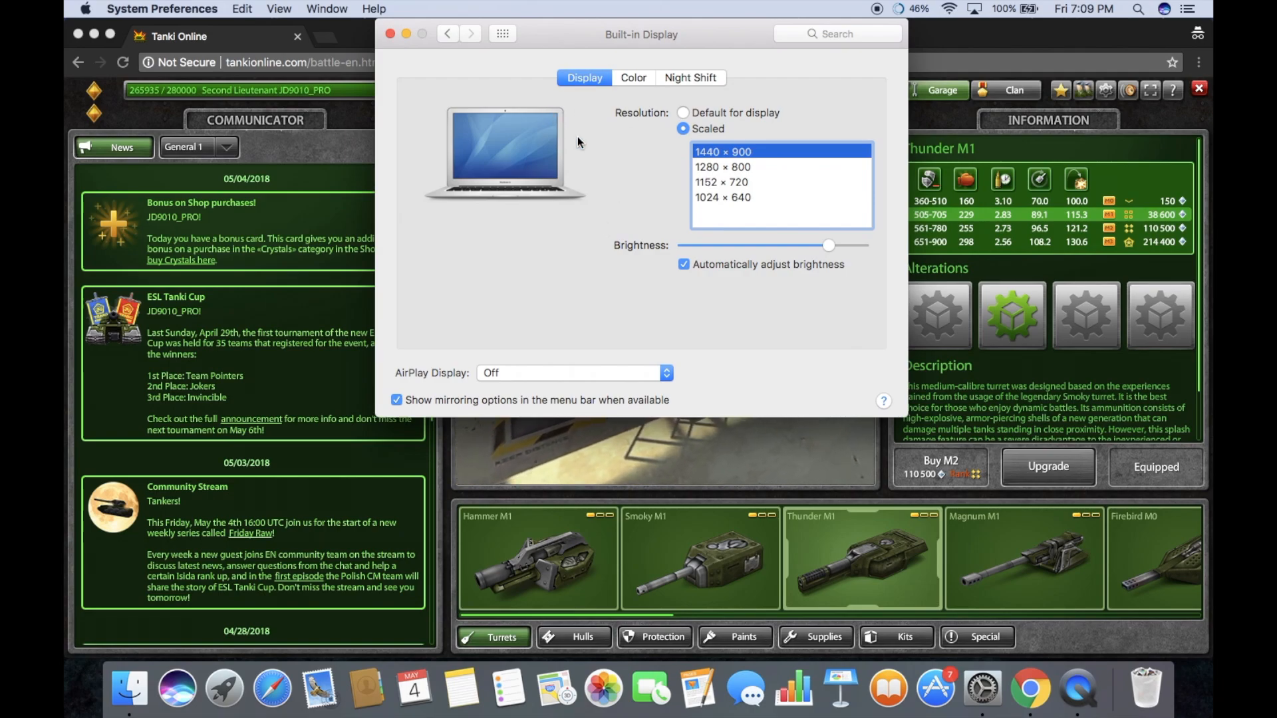
pyautogui.click(390, 34)
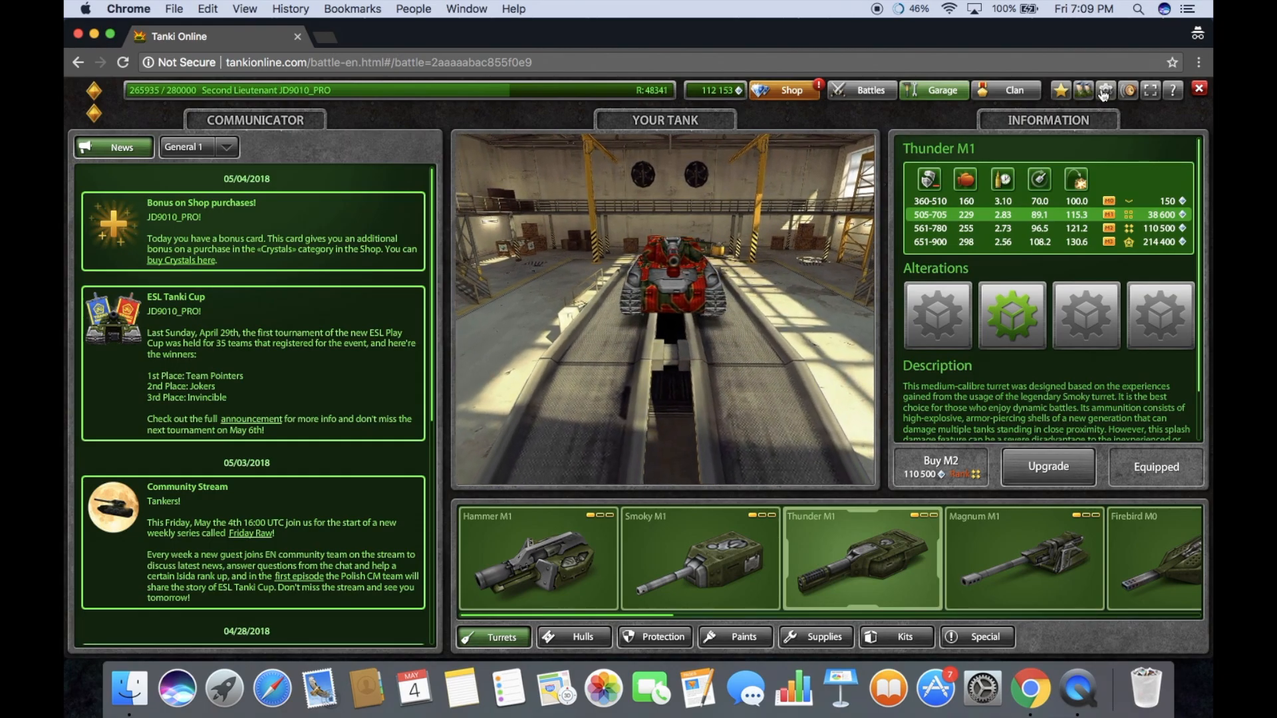
# - Uncheck Automatic graphics quality in the game's Graphics settings and close the settings
pyautogui.click(1106, 90)
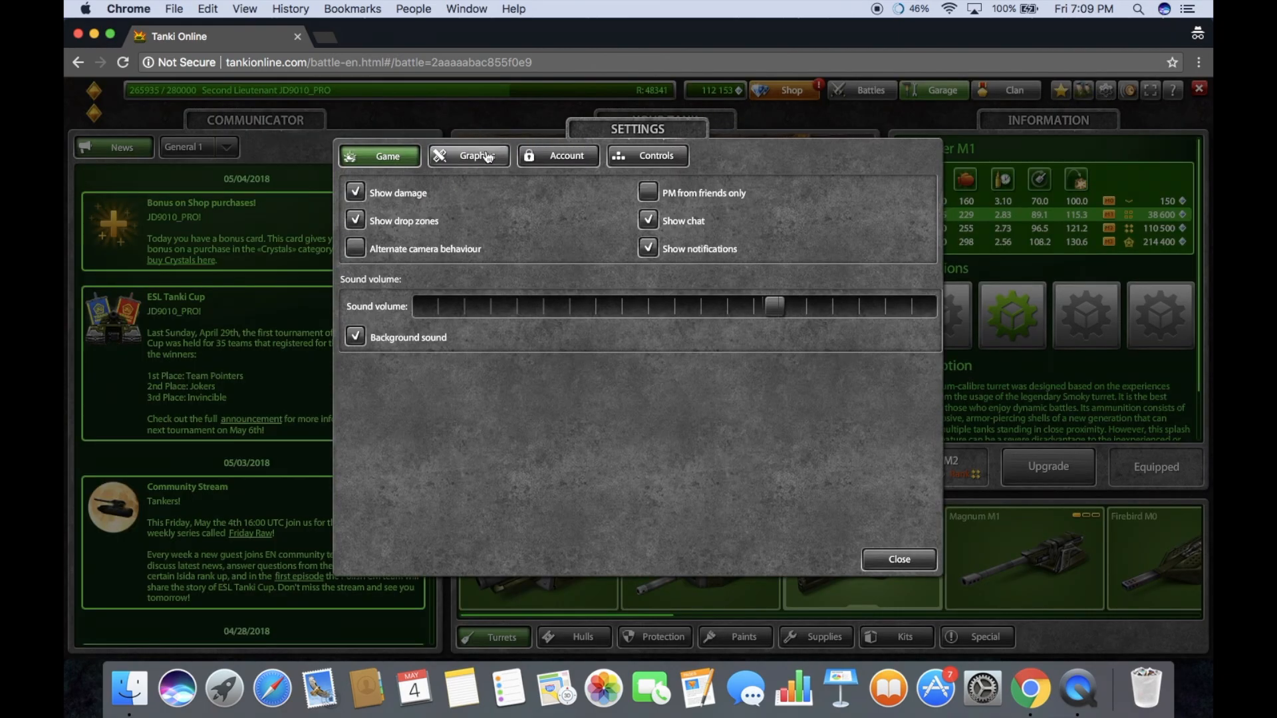
pyautogui.click(469, 156)
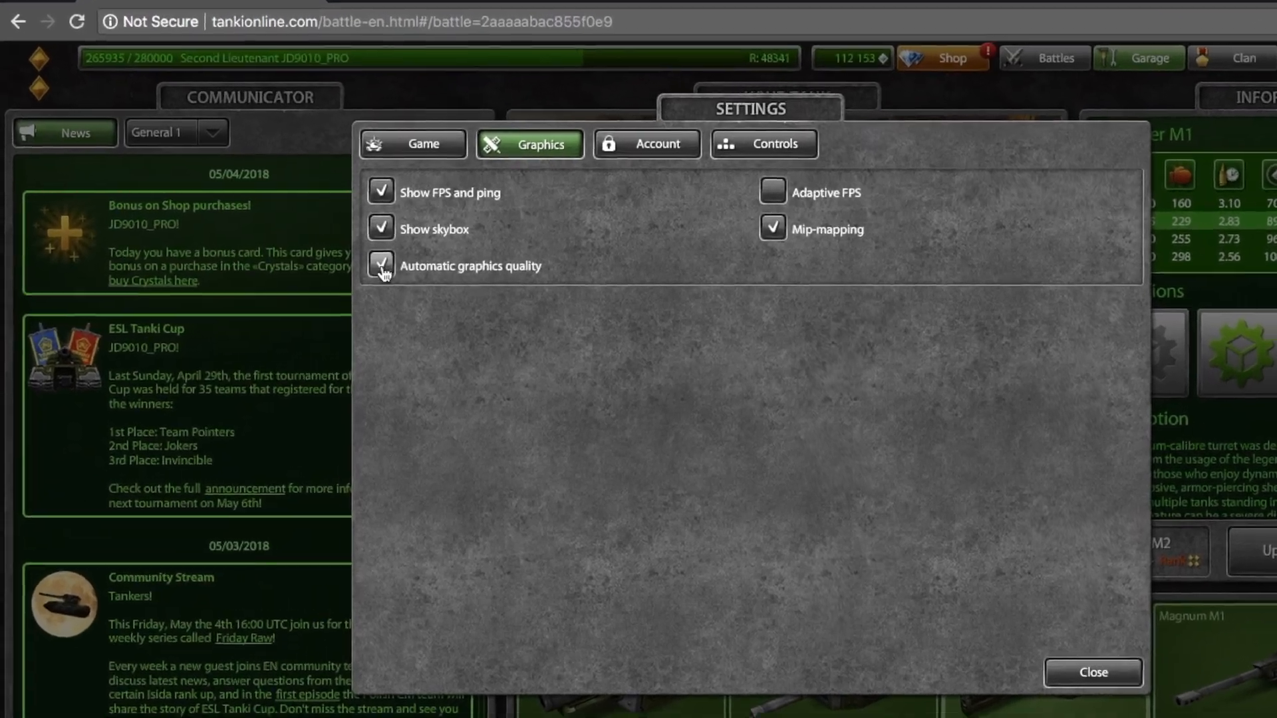
pyautogui.click(382, 266)
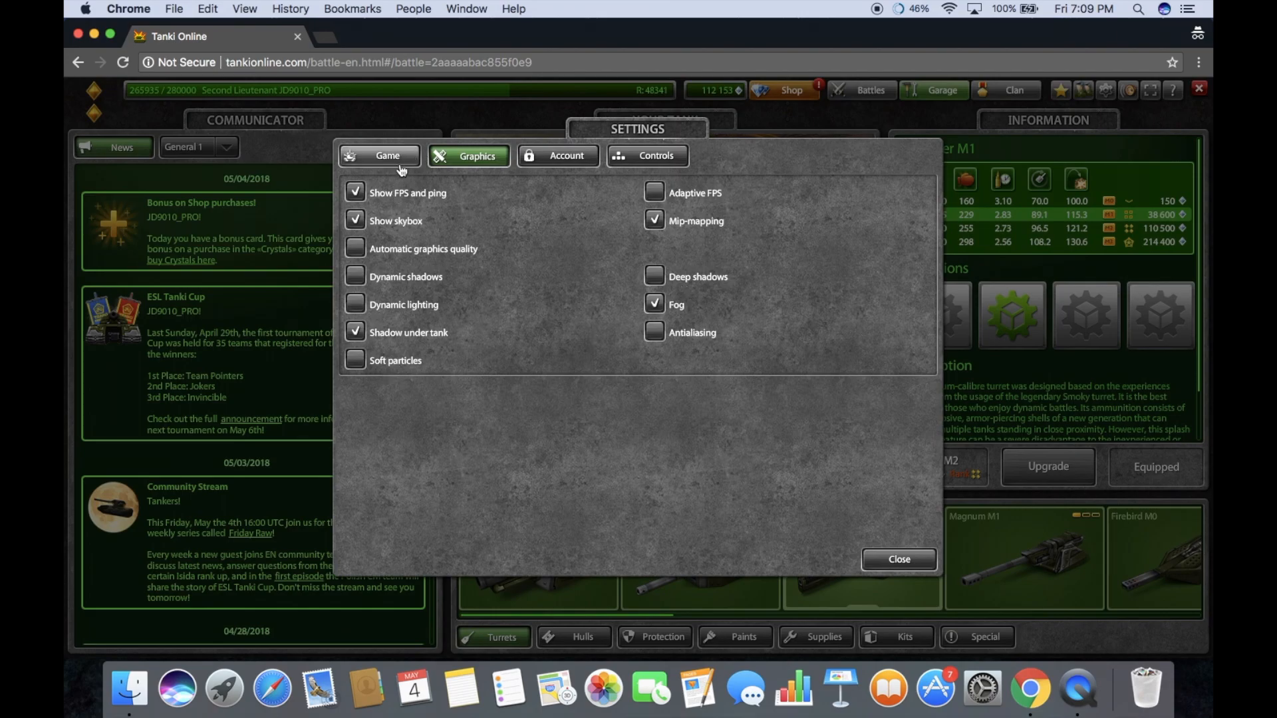
pyautogui.click(379, 156)
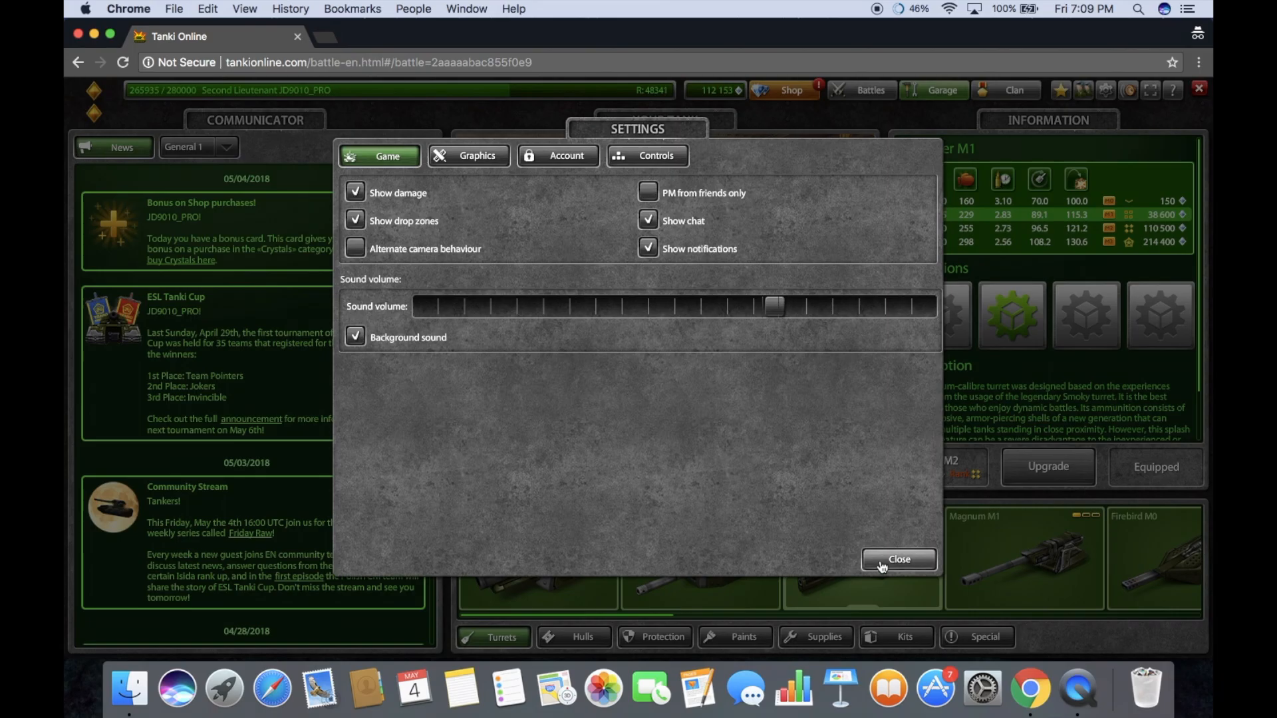
pyautogui.click(898, 560)
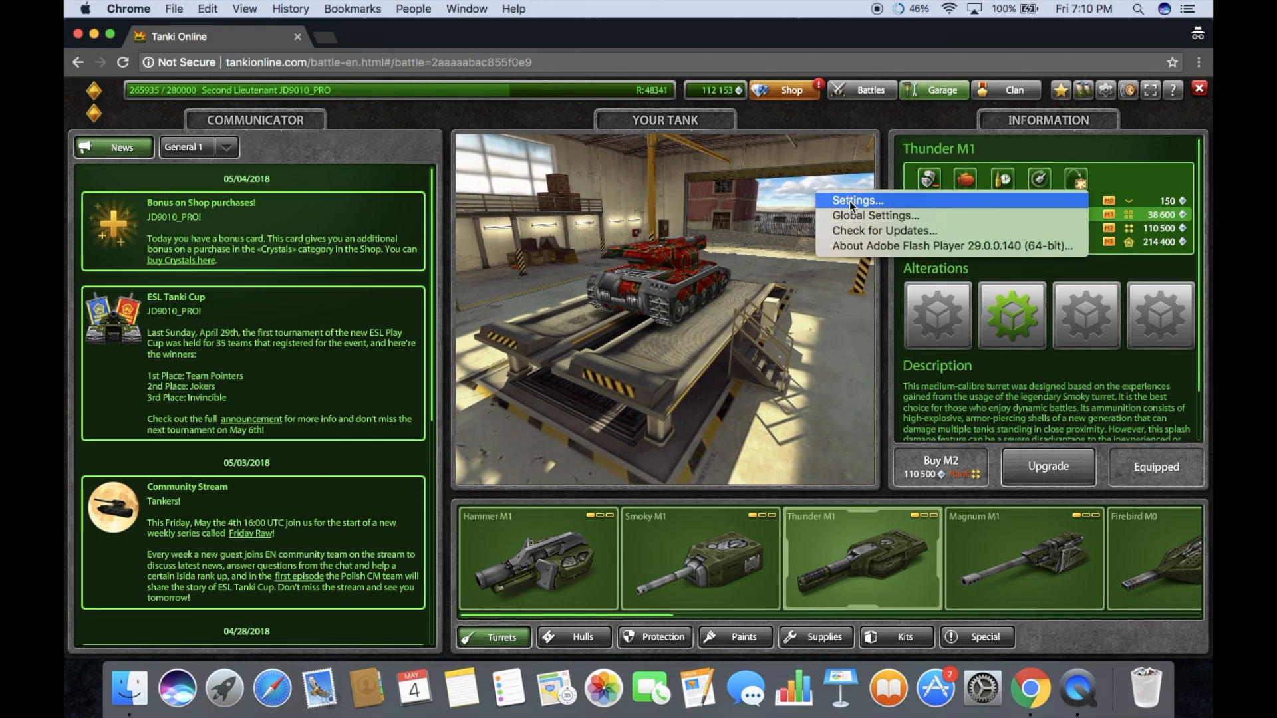
# - Disable 'Enable hardware acceleration' in Flash Player's Display settings and close them
pyautogui.click(856, 201)
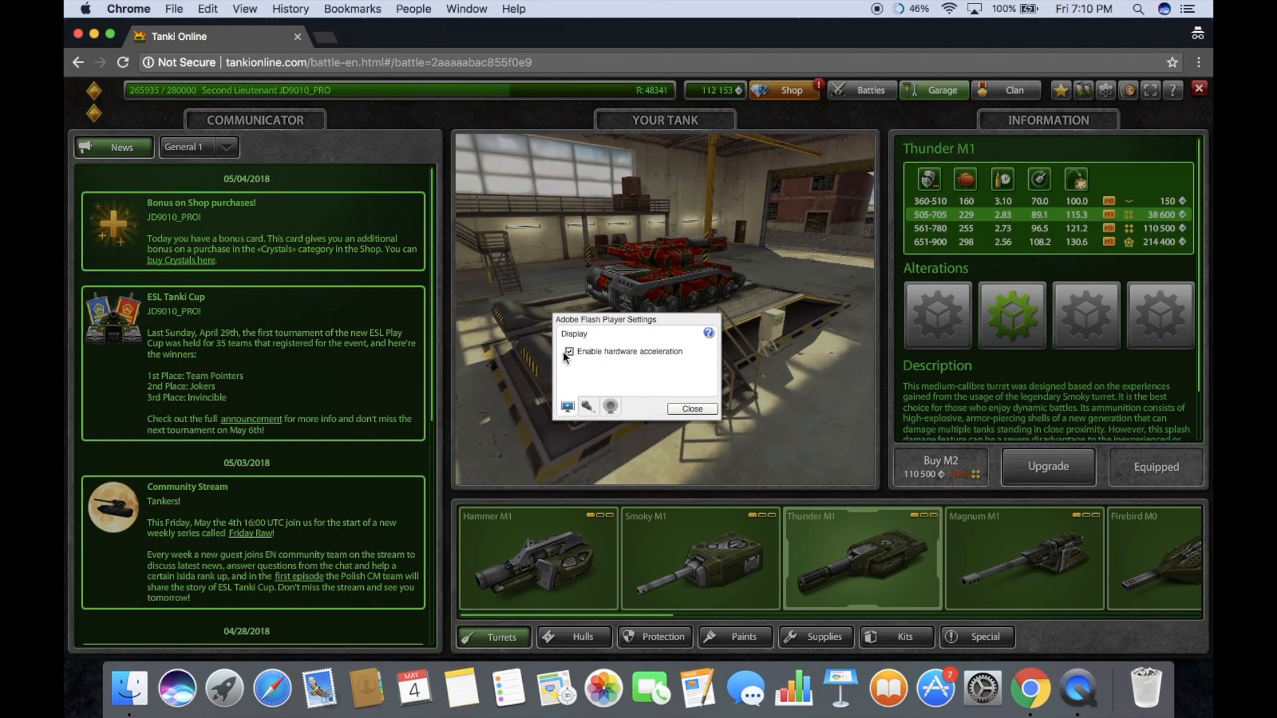
pyautogui.click(568, 351)
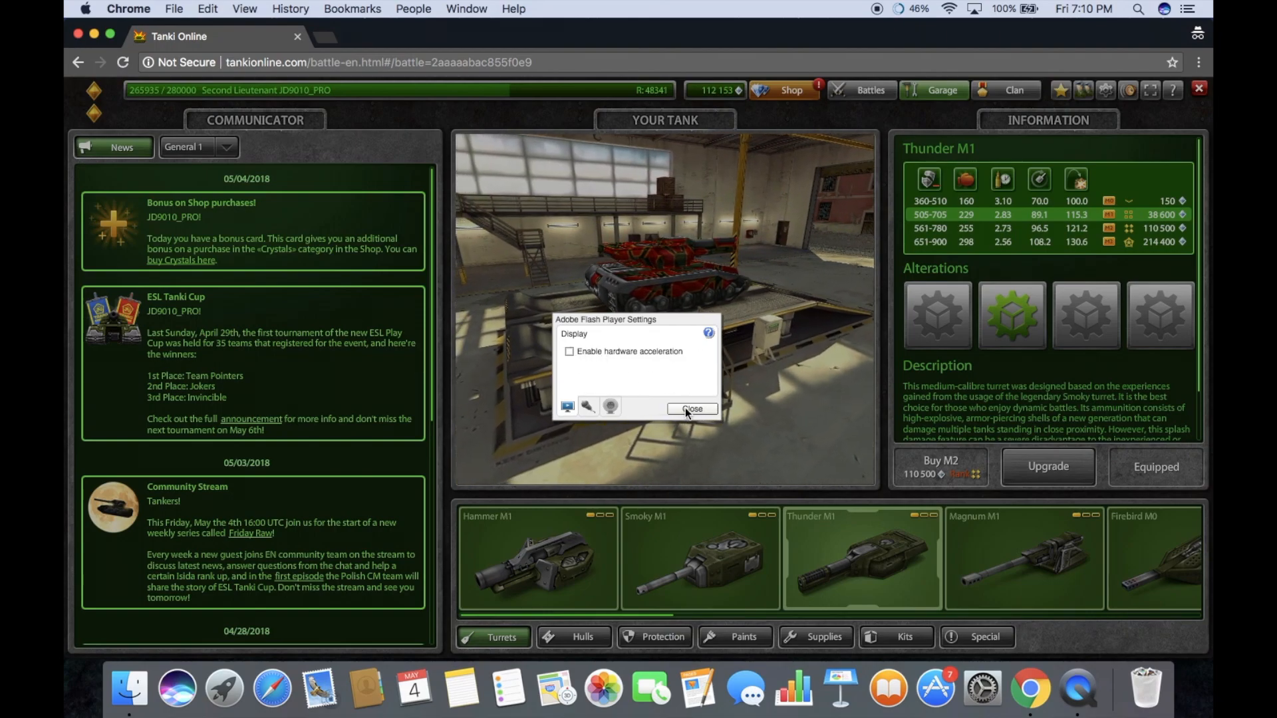
pyautogui.click(691, 408)
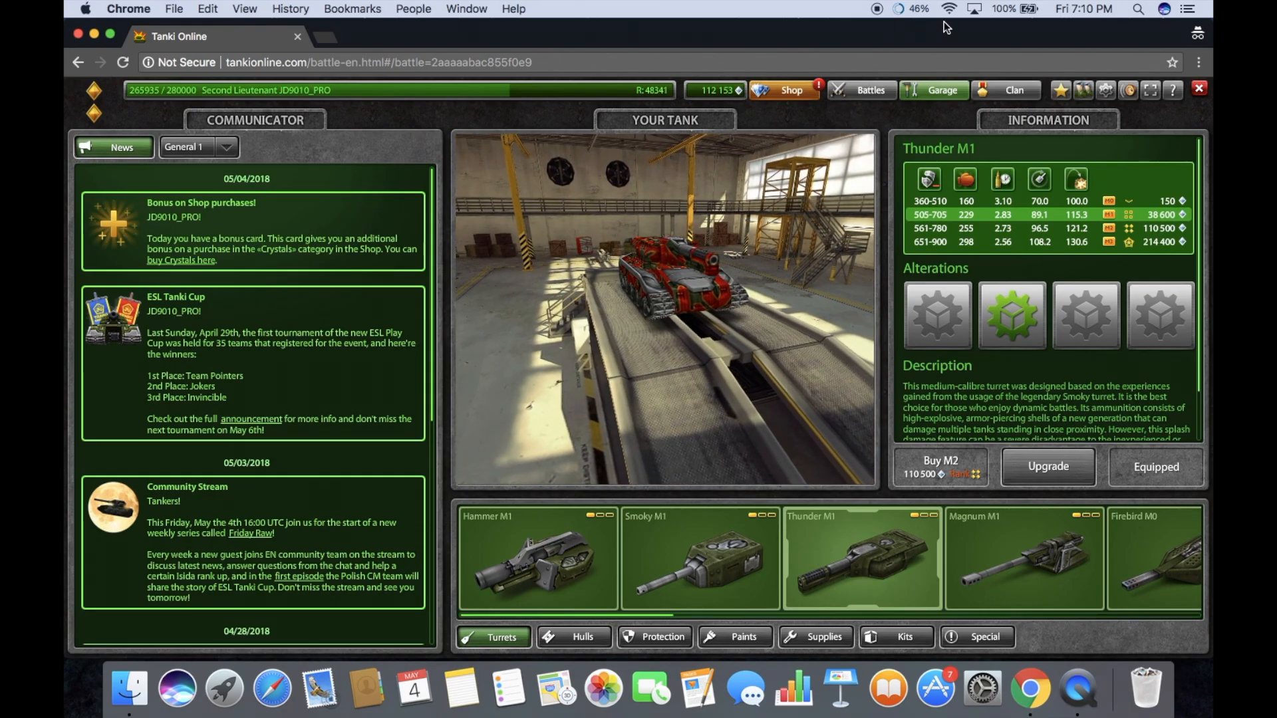
pyautogui.click(920, 9)
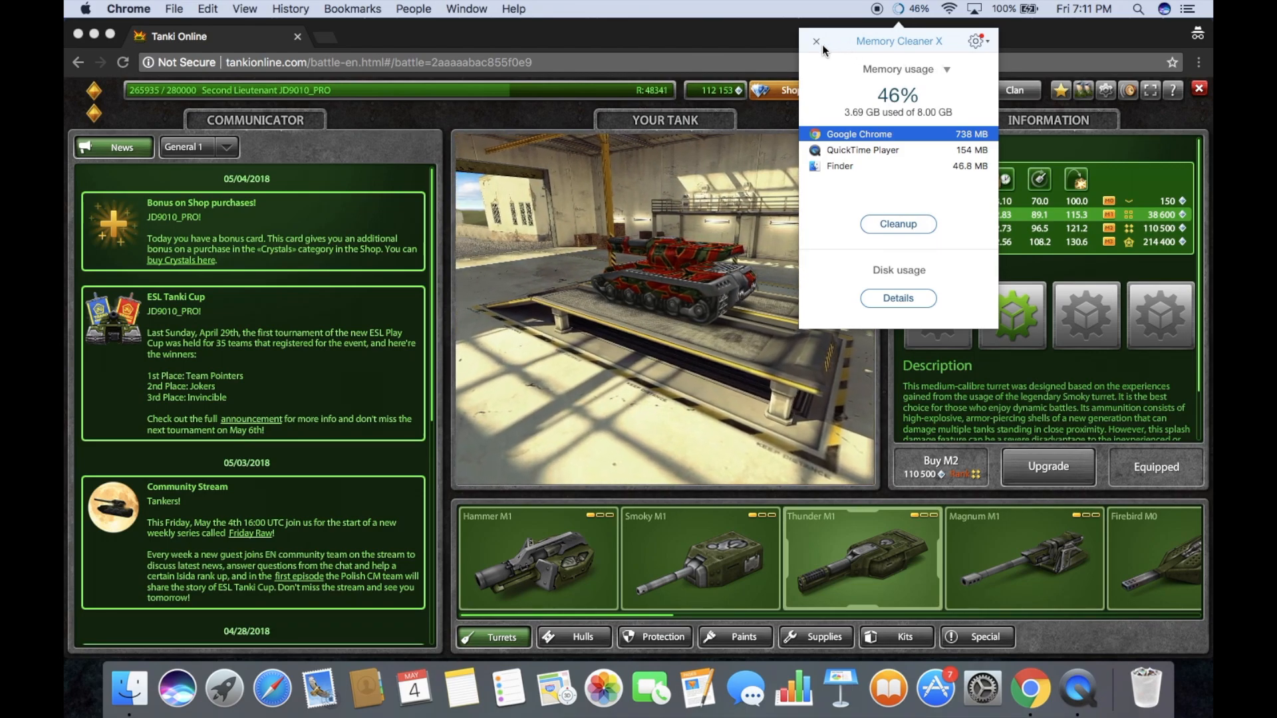
# - Dismiss the Memory Cleaner X panel after reviewing 46% memory usage
pyautogui.click(814, 42)
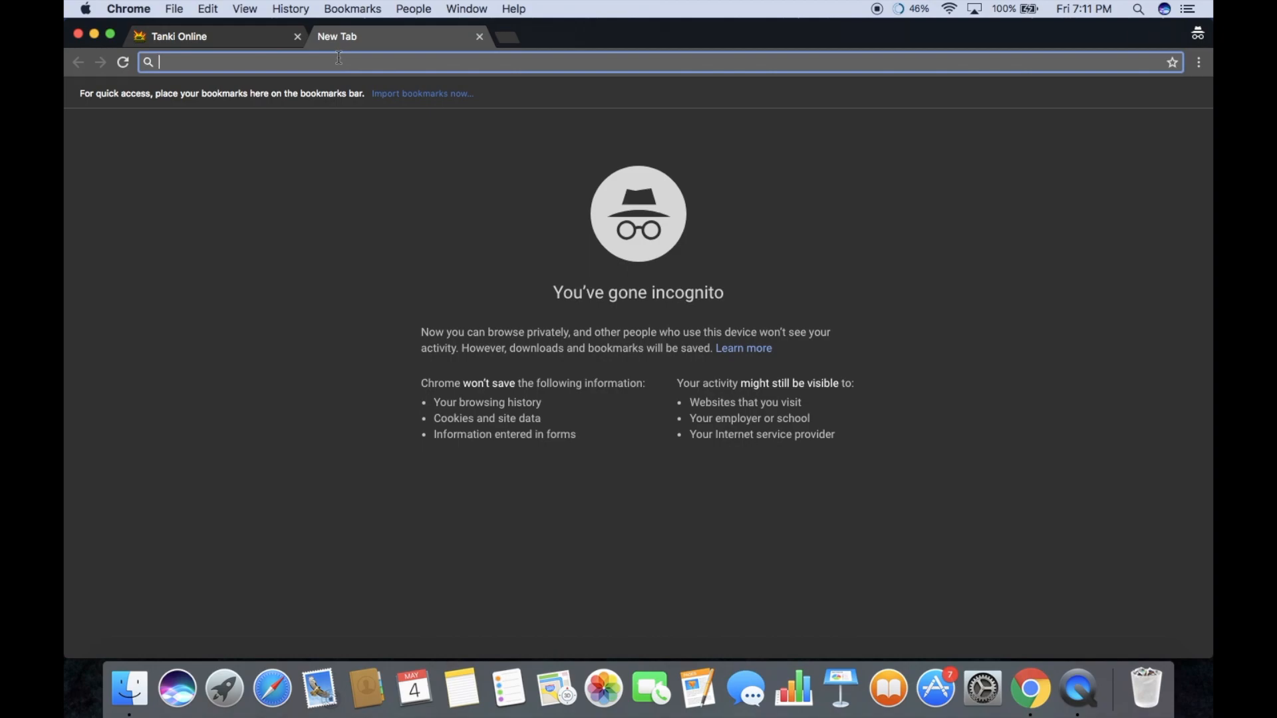
# - Search Google for 'adobe flash player' and dismiss the Run Flash prompt
pyautogui.write('ad')
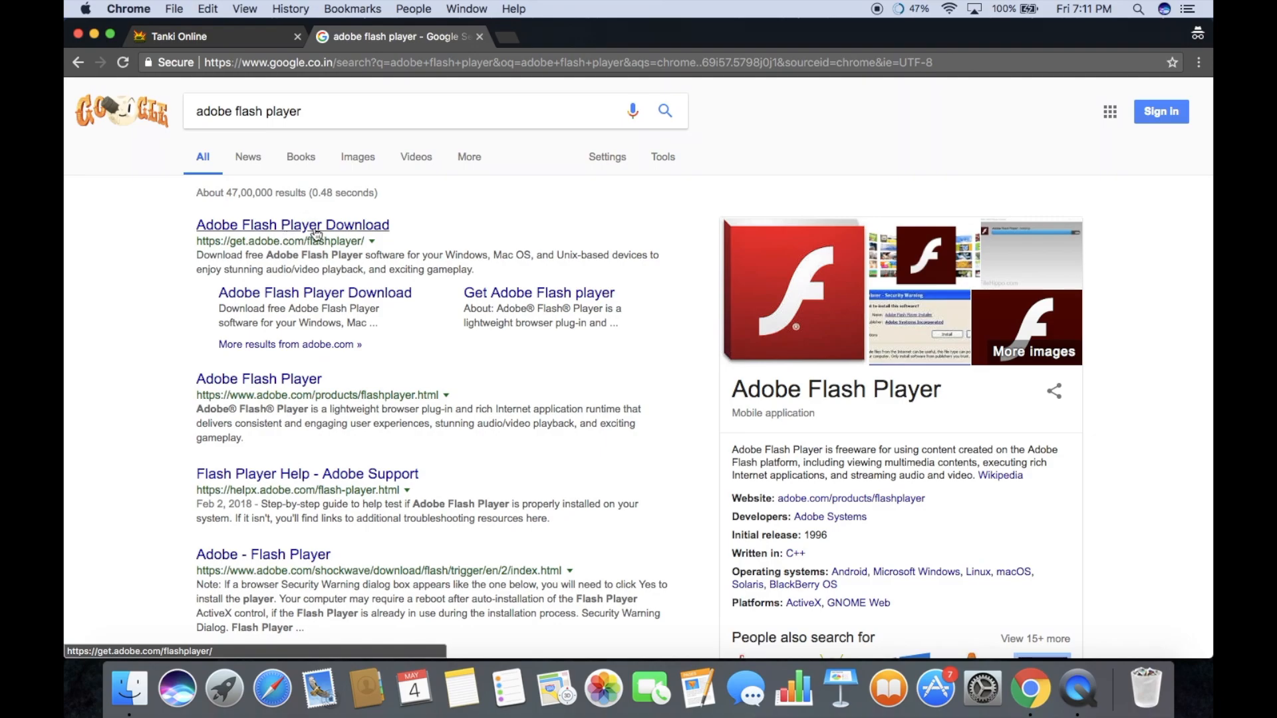
pyautogui.click(149, 62)
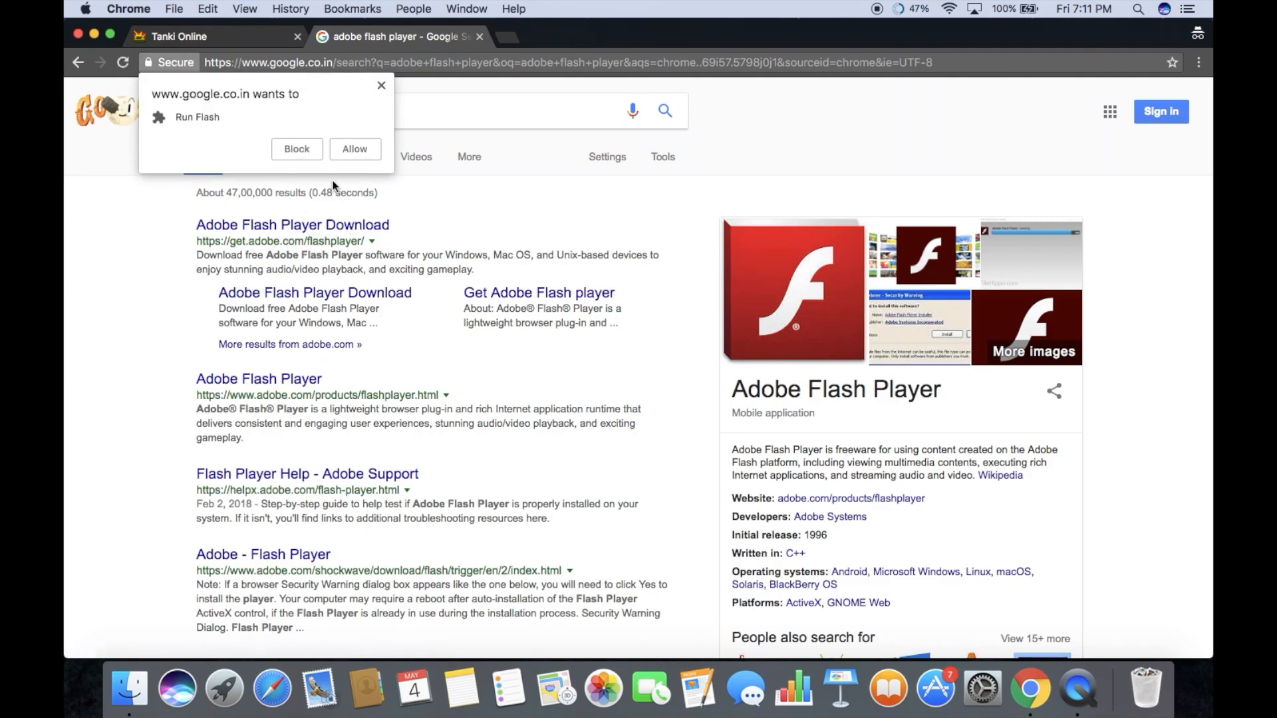
pyautogui.click(381, 85)
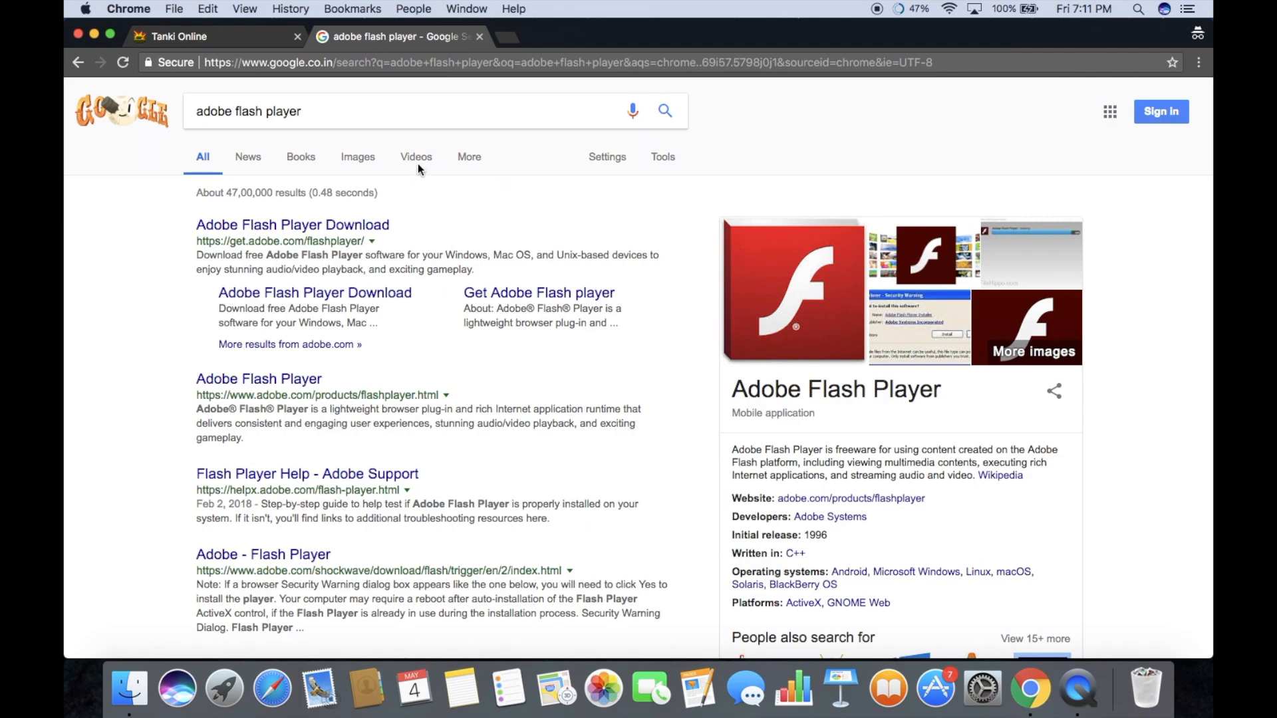
pyautogui.moveTo(554, 223)
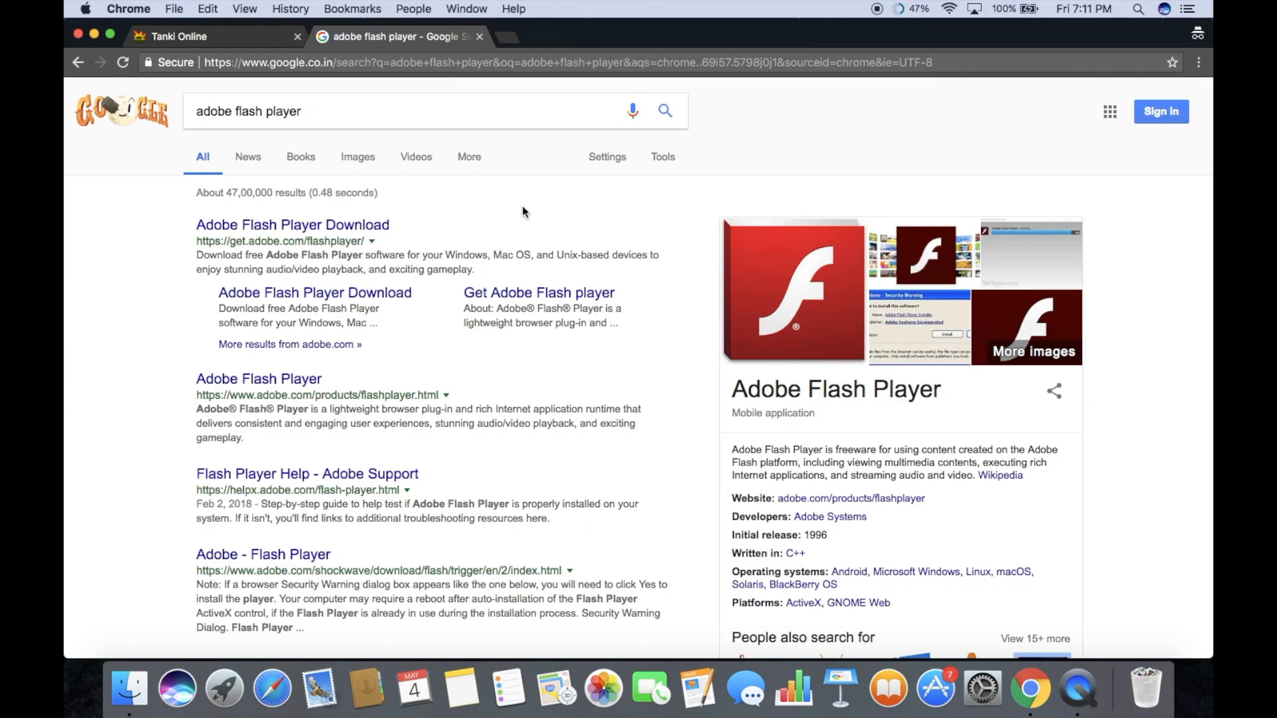
pyautogui.moveTo(588, 203)
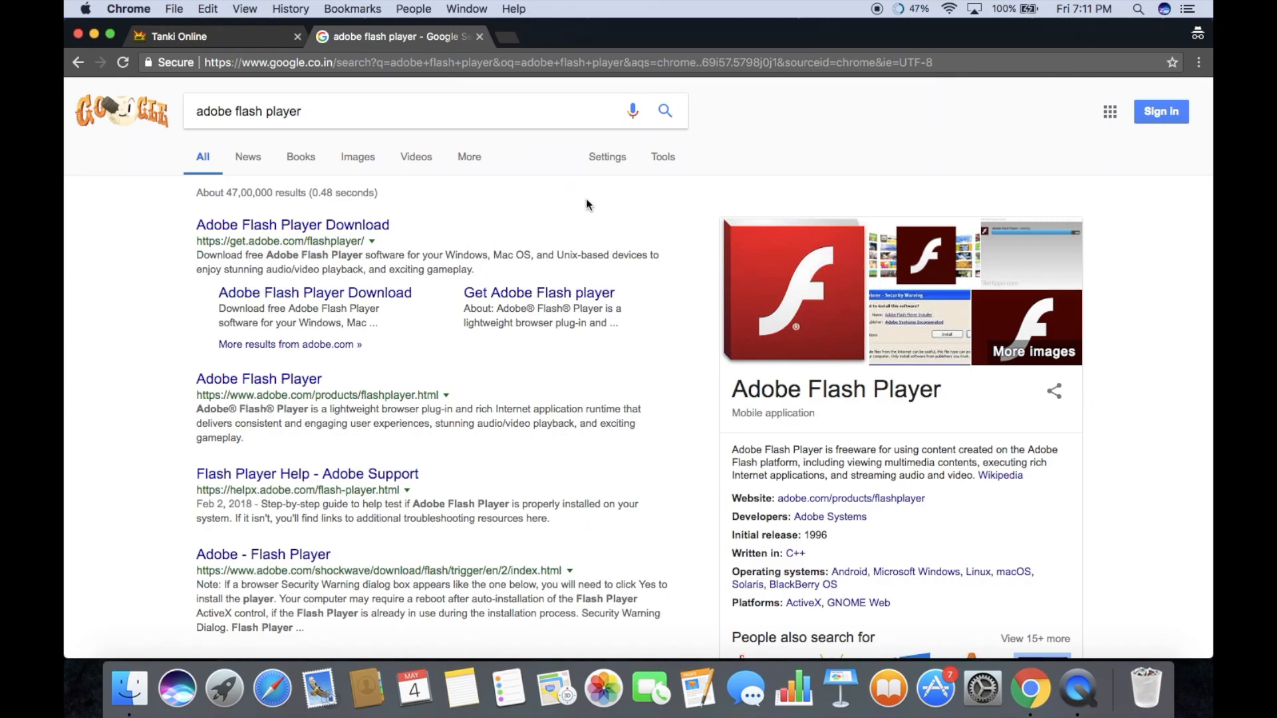
pyautogui.moveTo(422, 133)
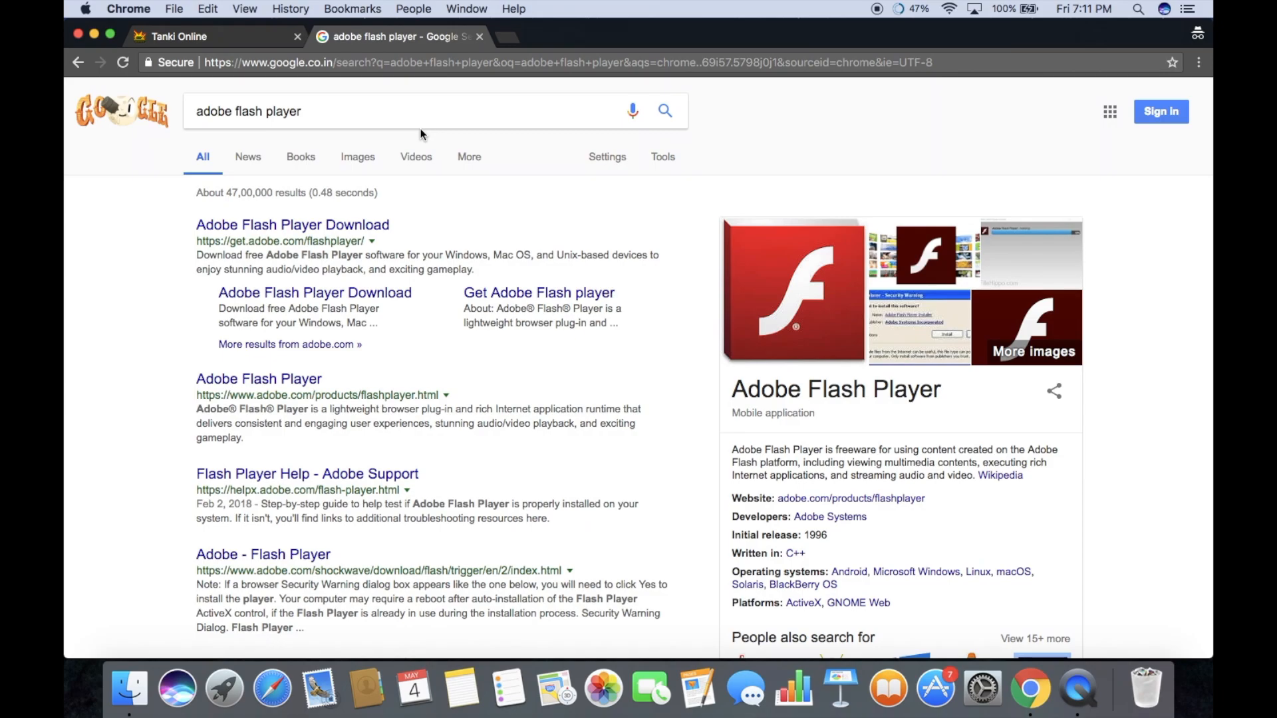
pyautogui.moveTo(342, 236)
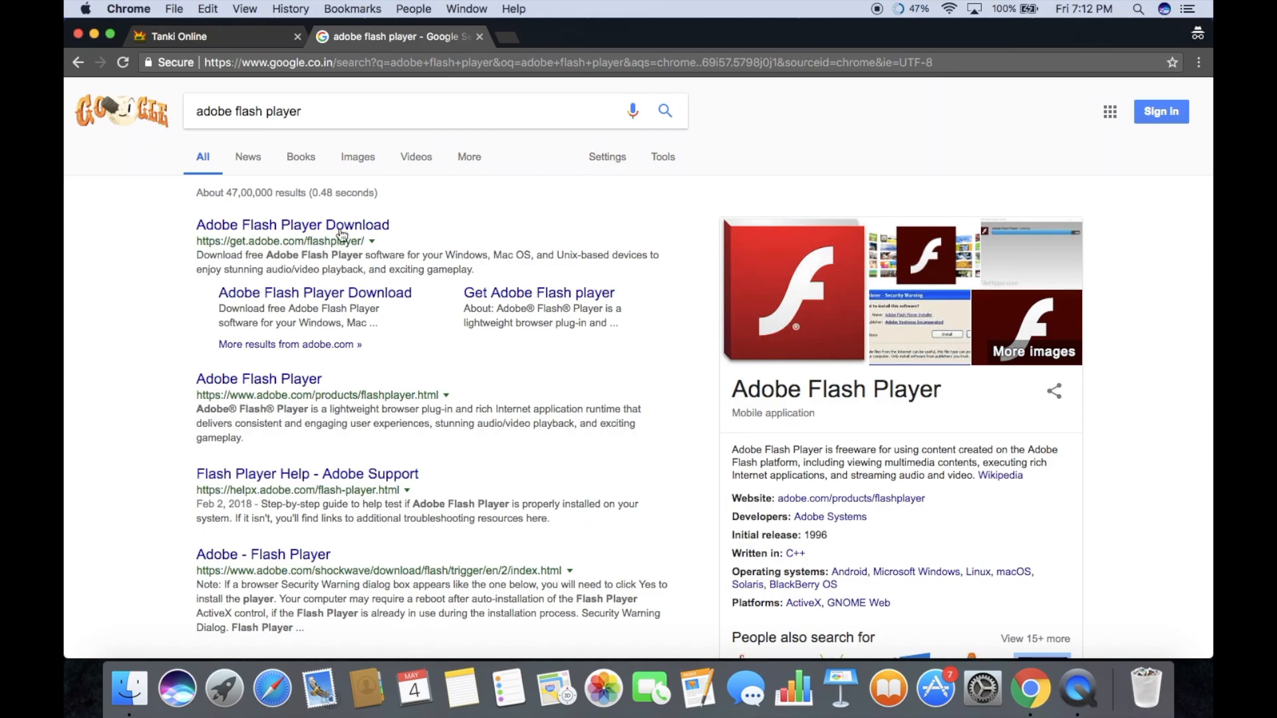
pyautogui.moveTo(668, 455)
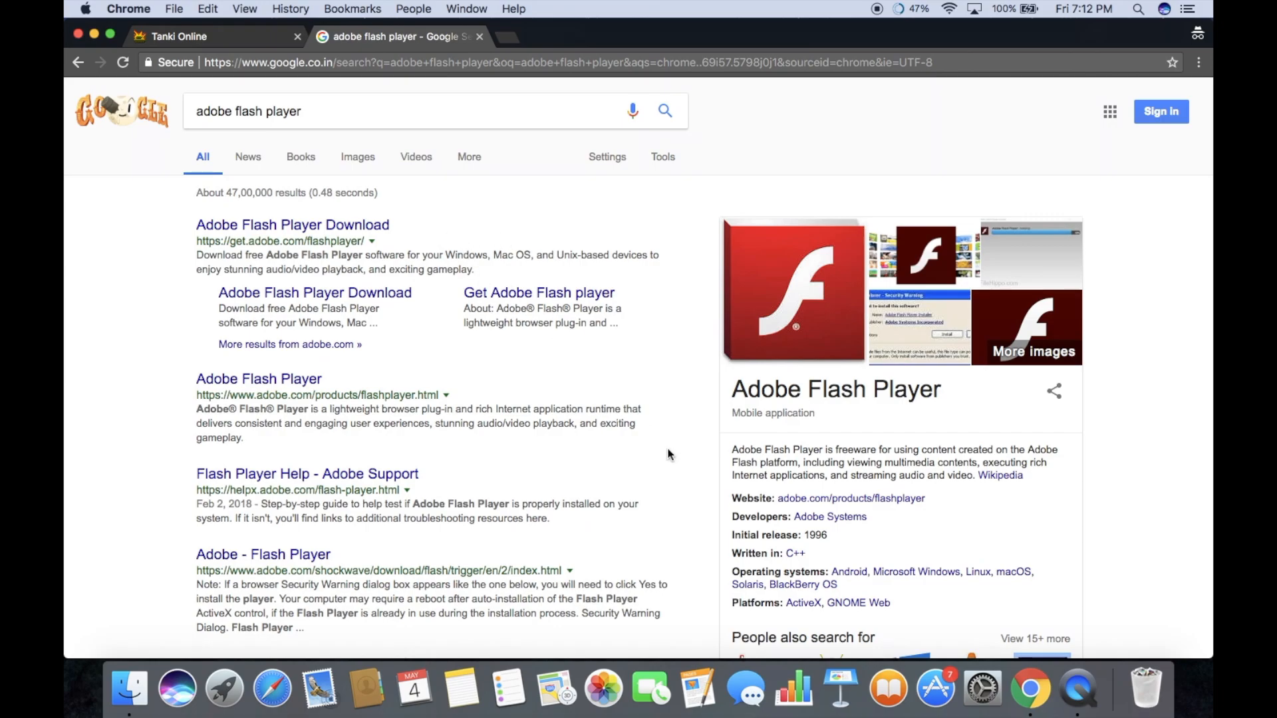
pyautogui.moveTo(941, 638)
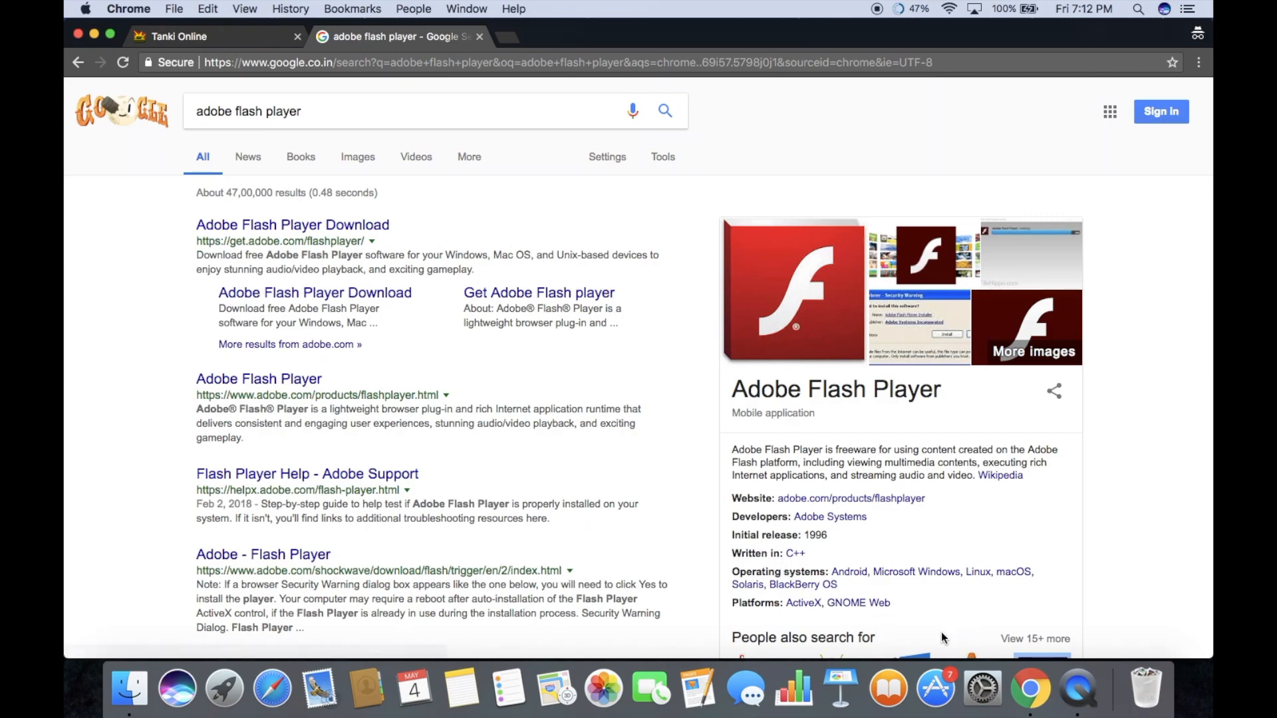
pyautogui.moveTo(930, 343)
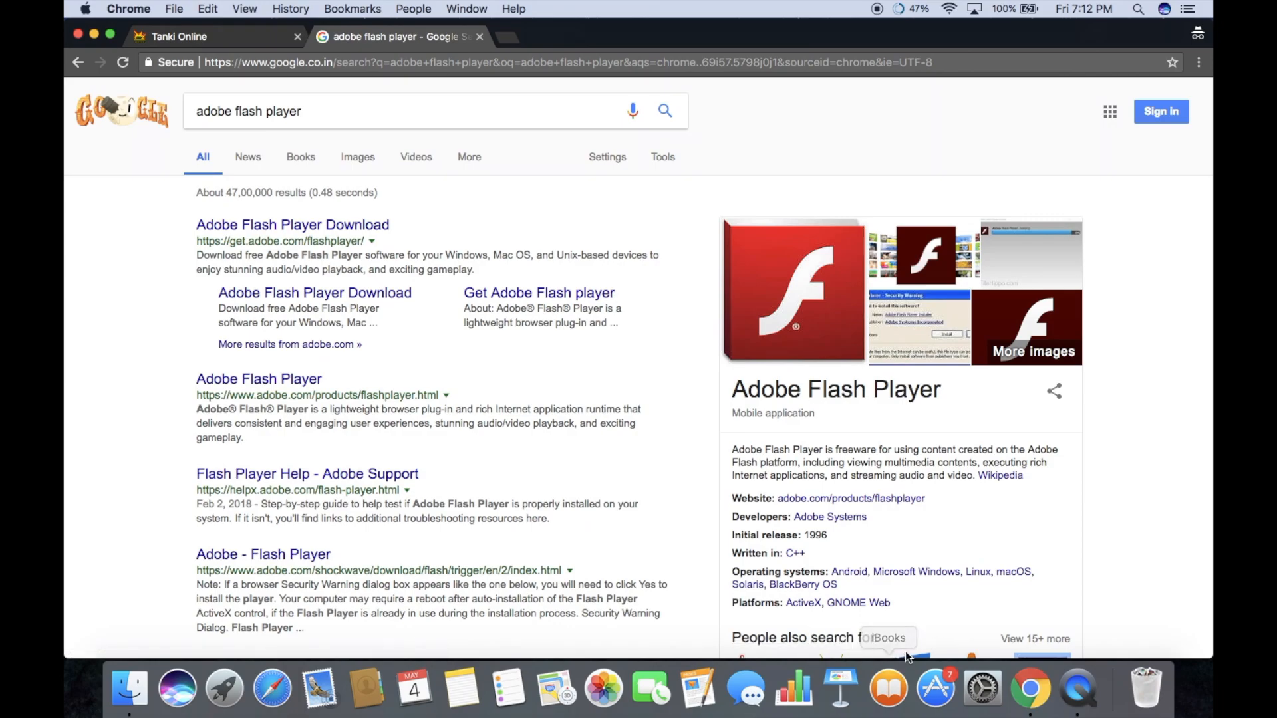
pyautogui.moveTo(909, 562)
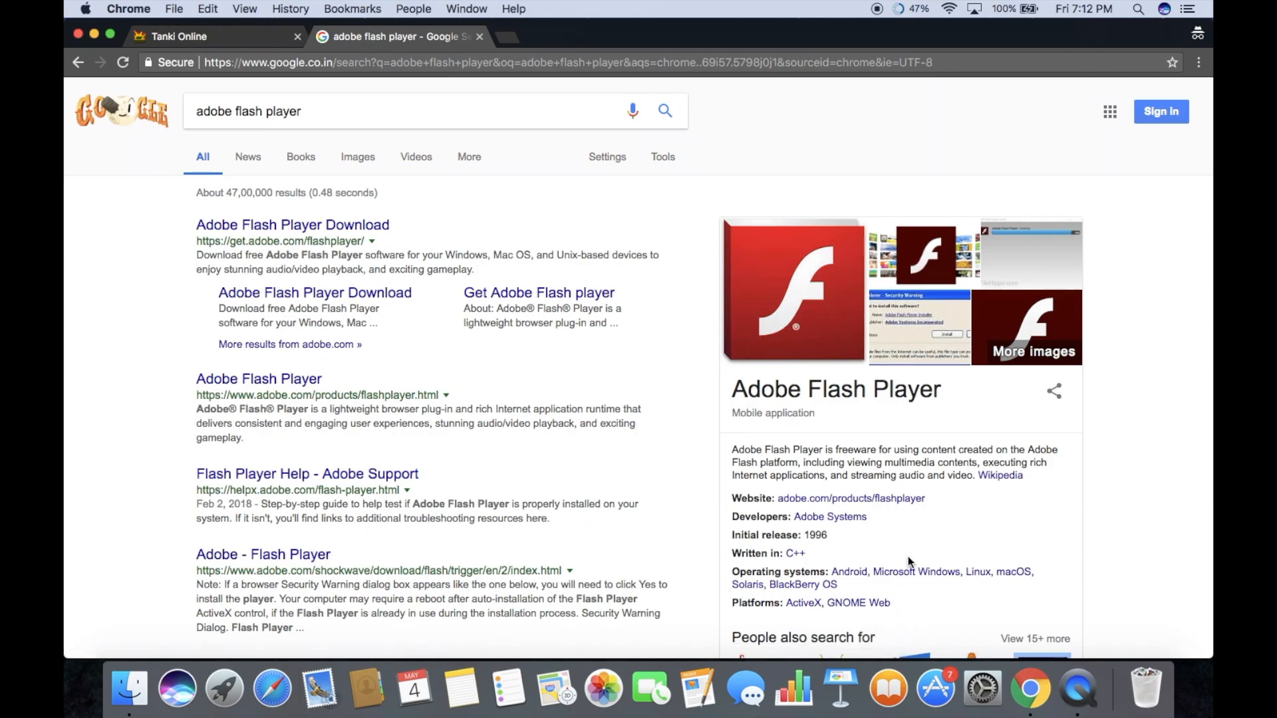
pyautogui.moveTo(1199, 661)
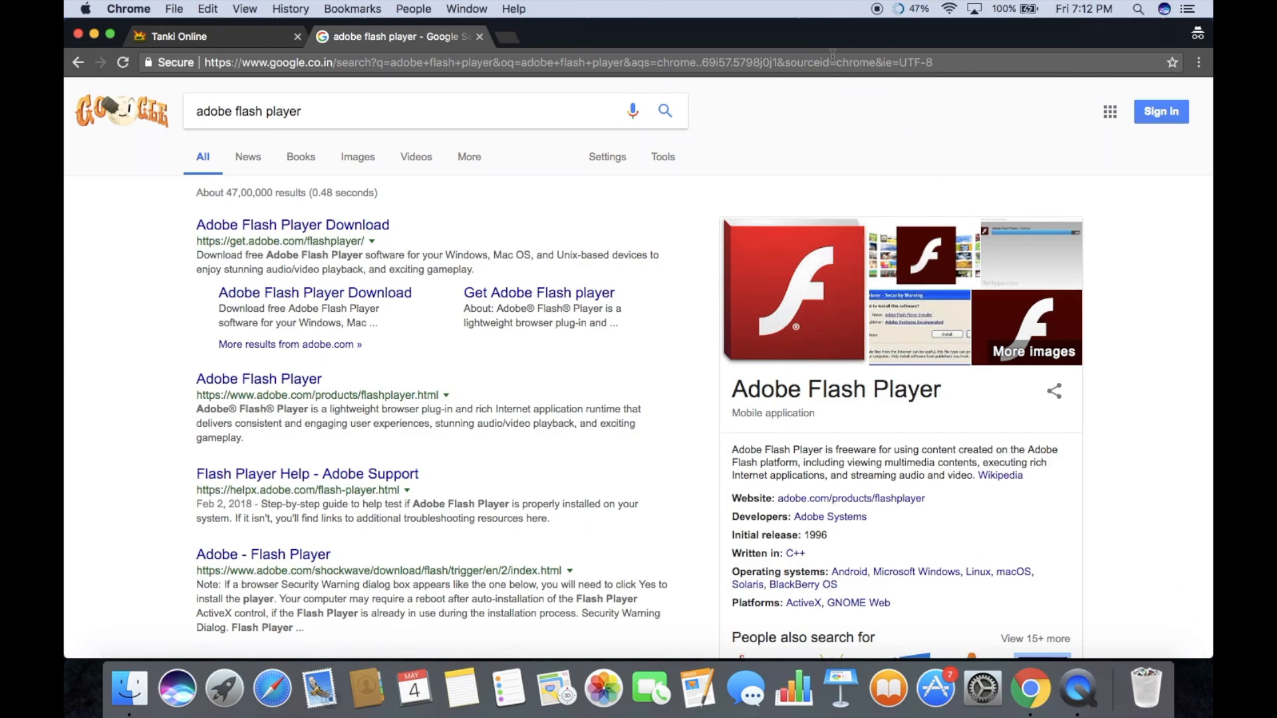
pyautogui.moveTo(824, 74)
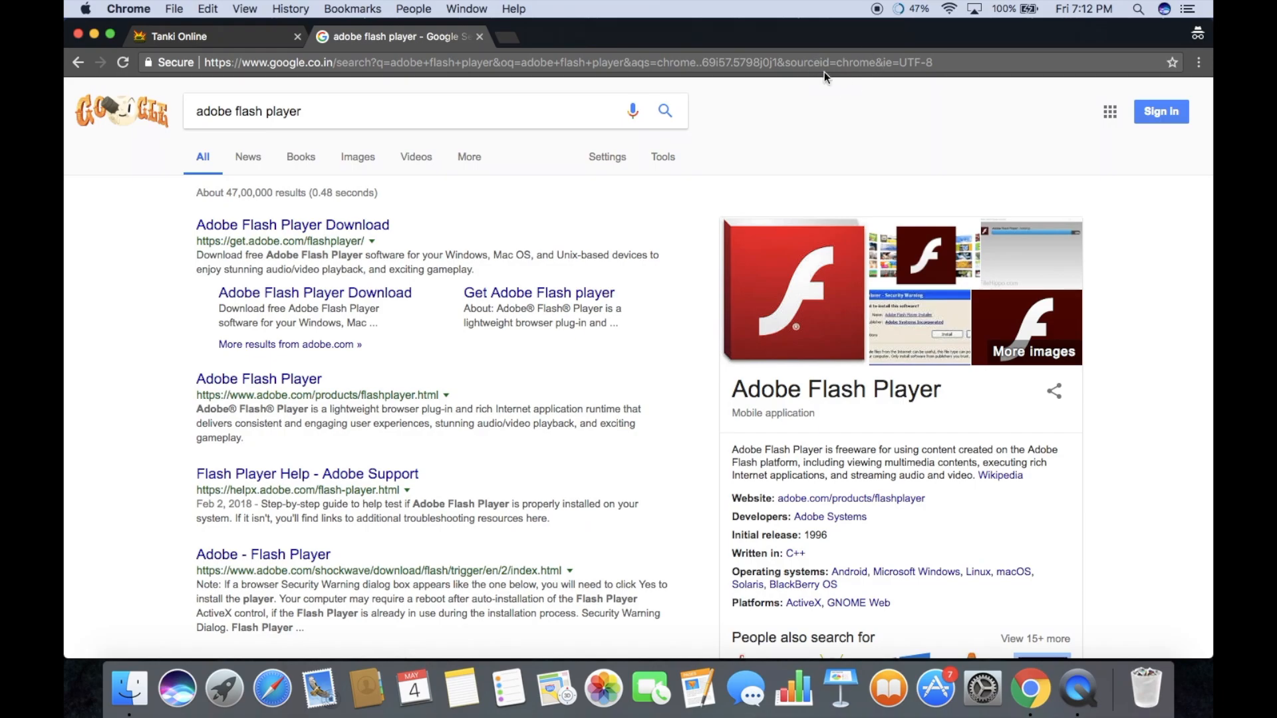
pyautogui.moveTo(863, 79)
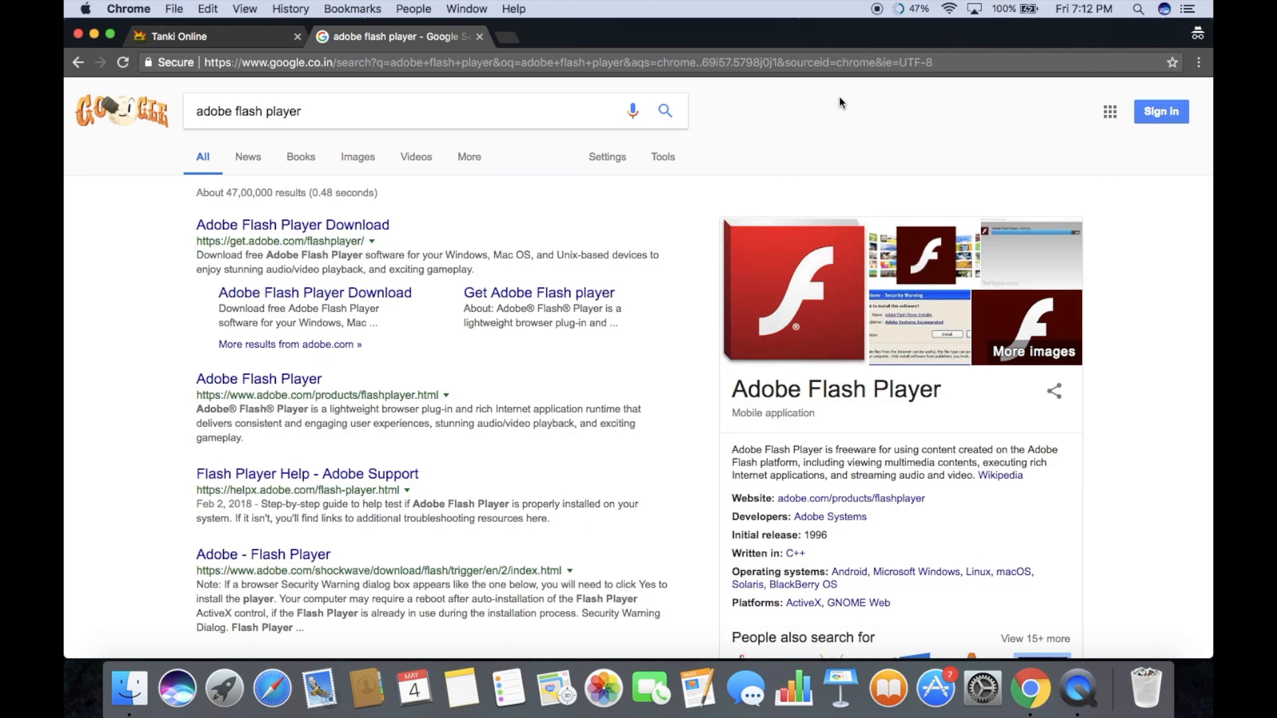
pyautogui.moveTo(852, 88)
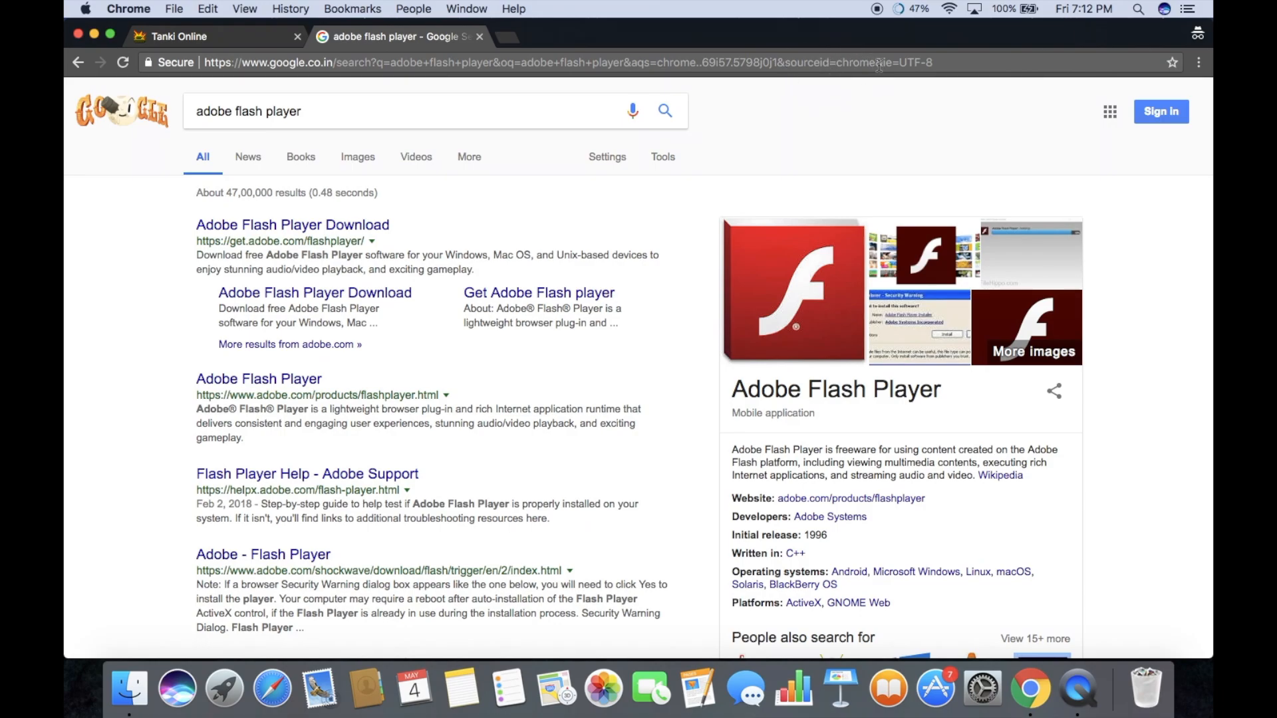
pyautogui.moveTo(873, 43)
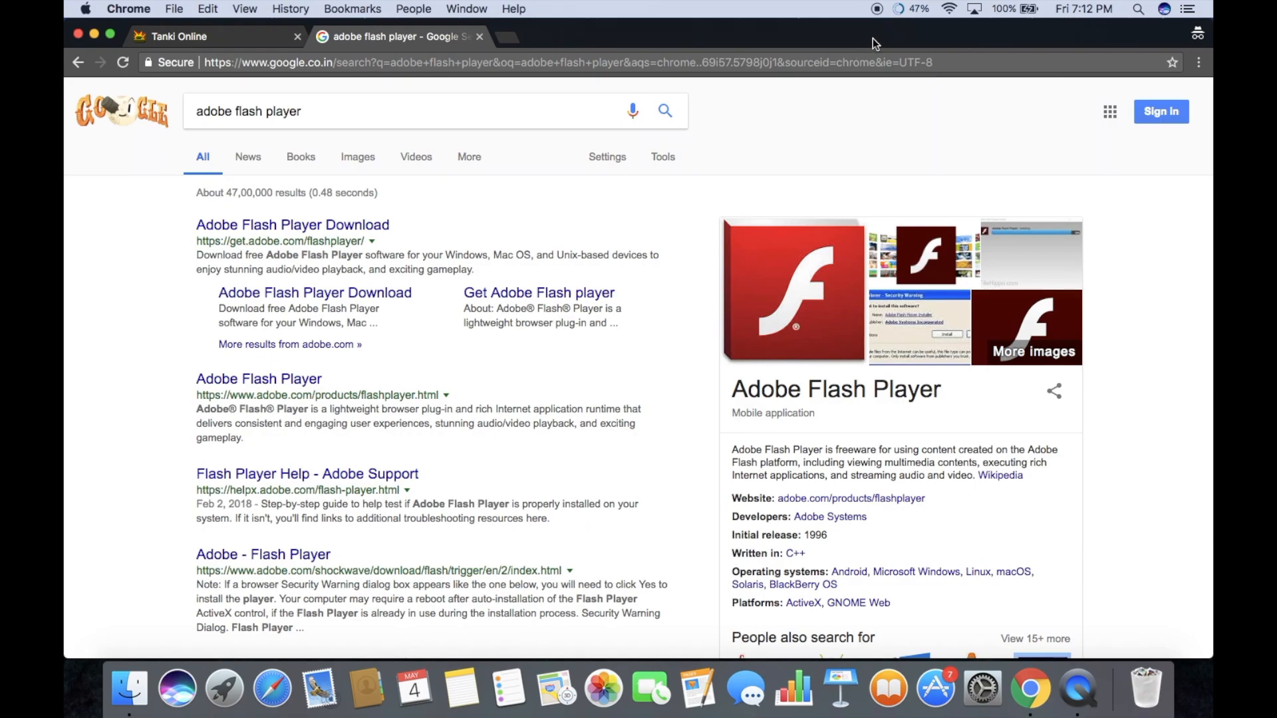
pyautogui.moveTo(686, 133)
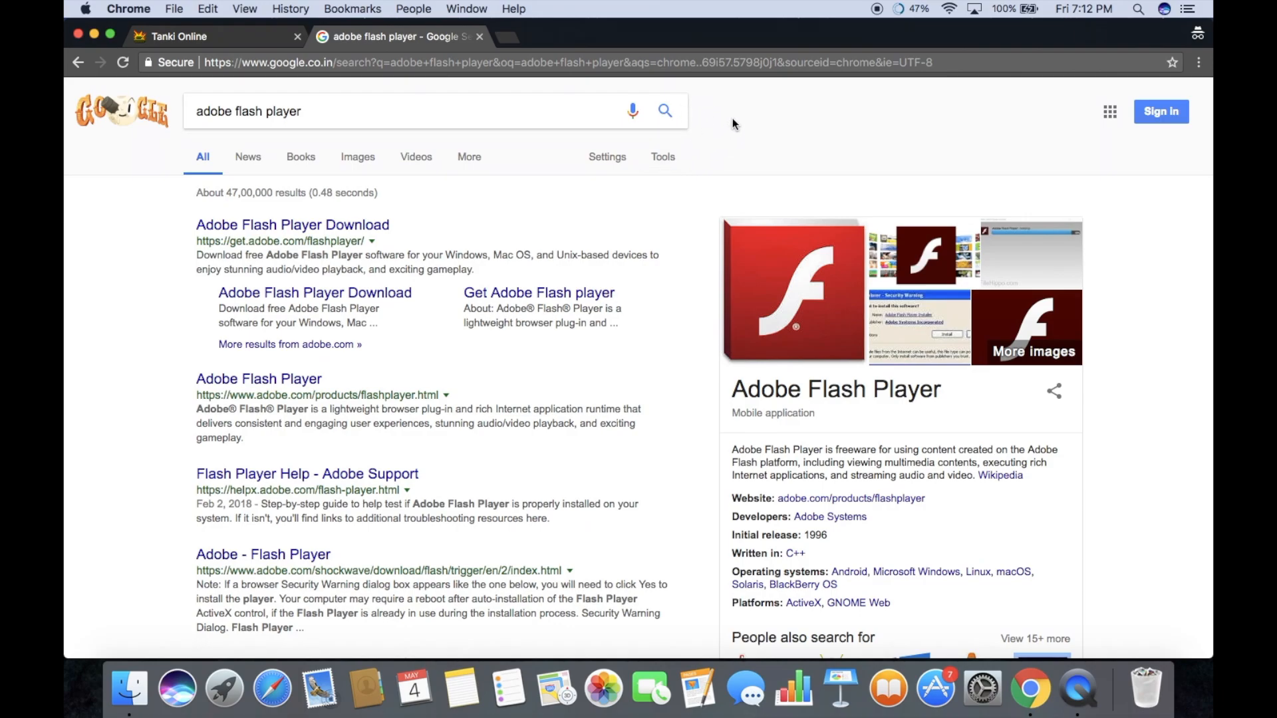
pyautogui.moveTo(699, 135)
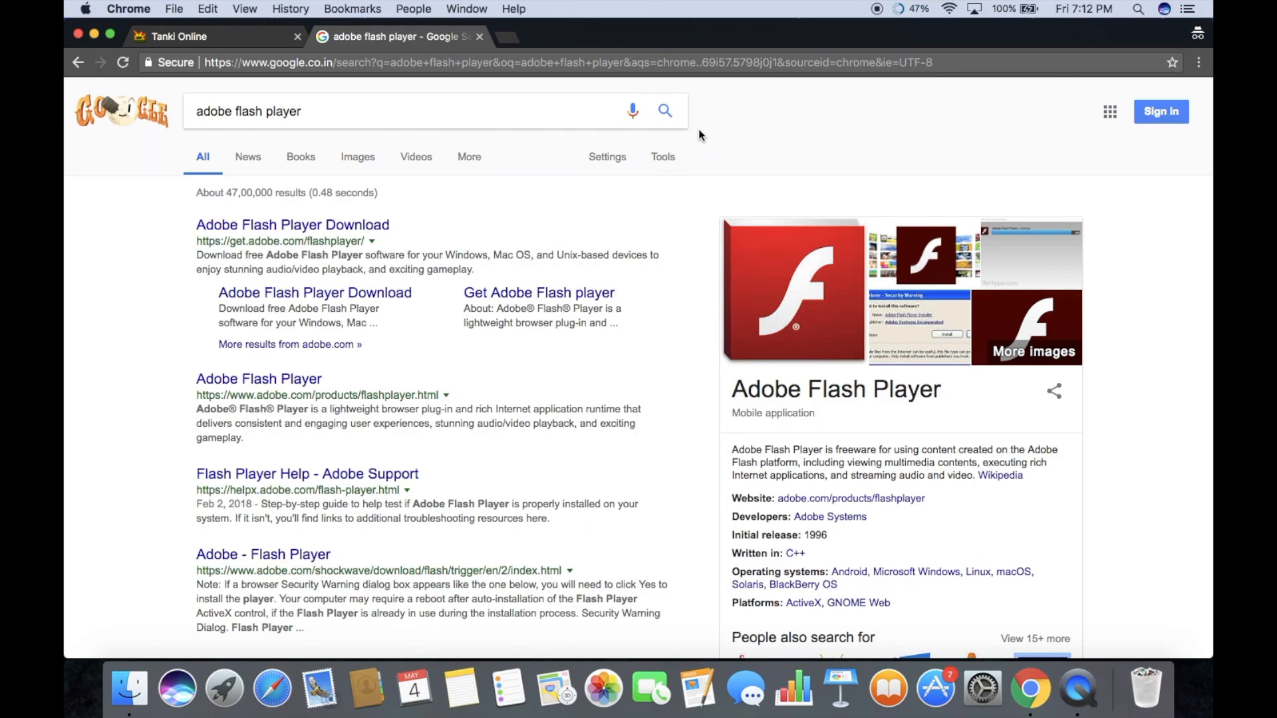